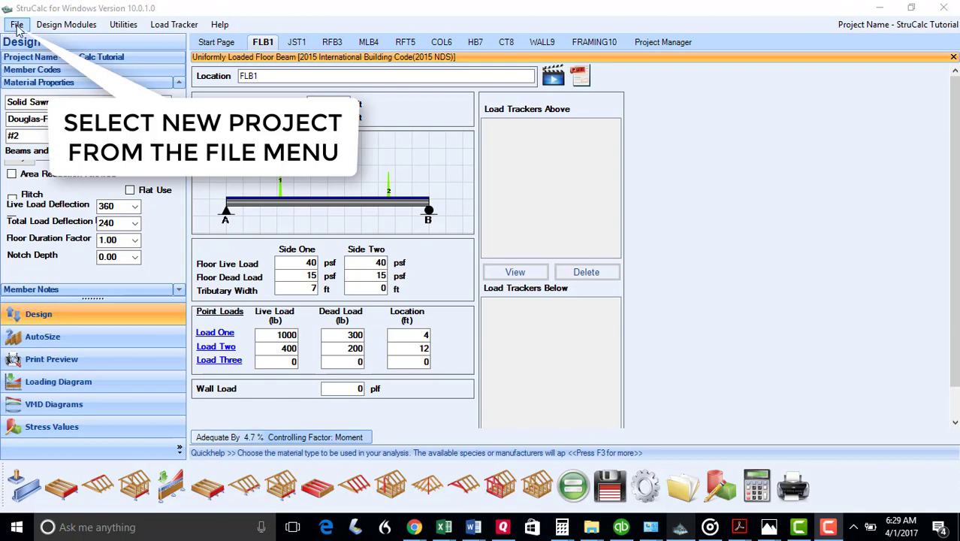
Start a new project and enter "project name" as the file name in the save dialog
click(17, 24)
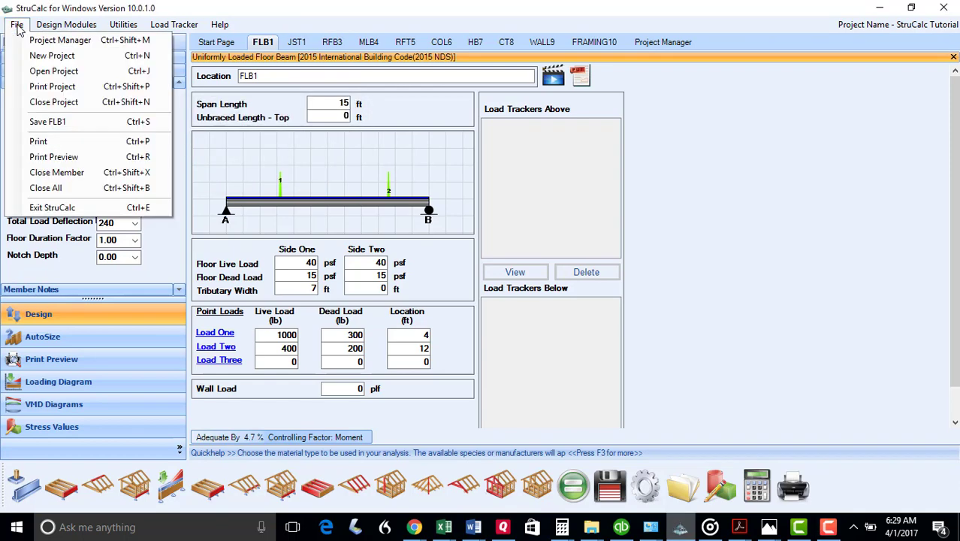
click(47, 120)
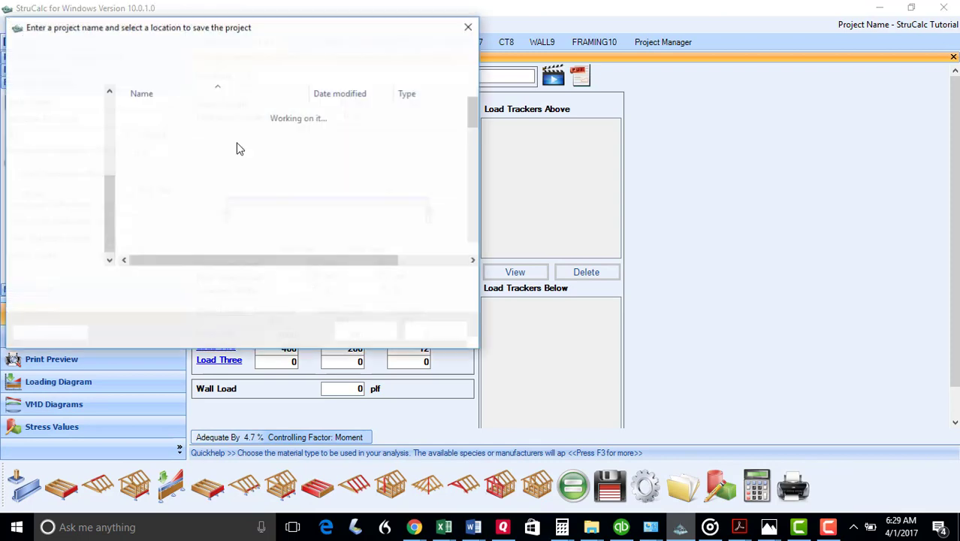
text(pr)
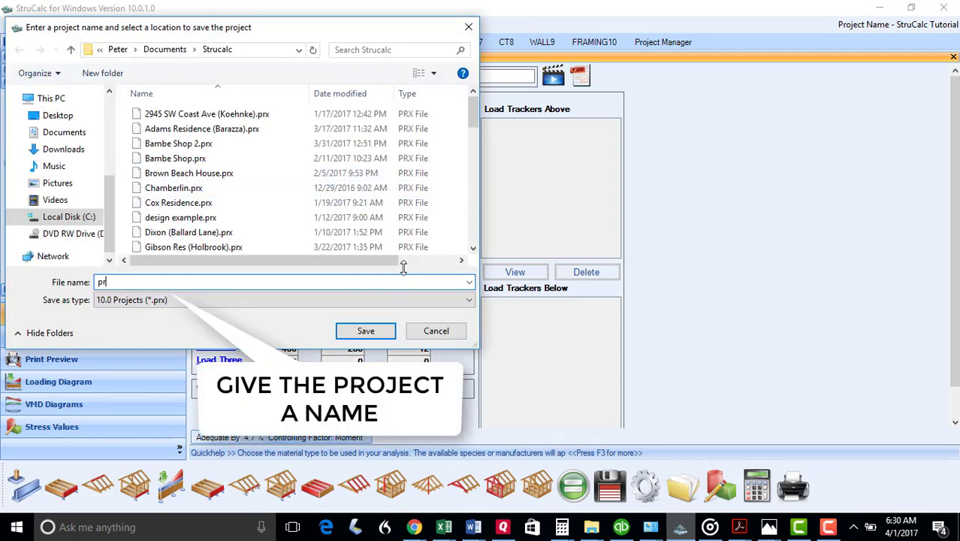
text(project name)
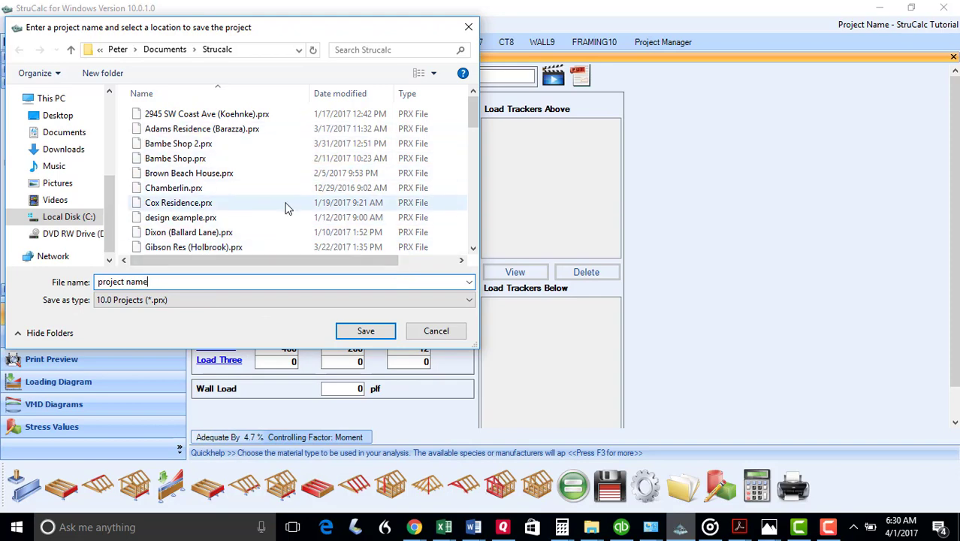
mouse_move(259, 208)
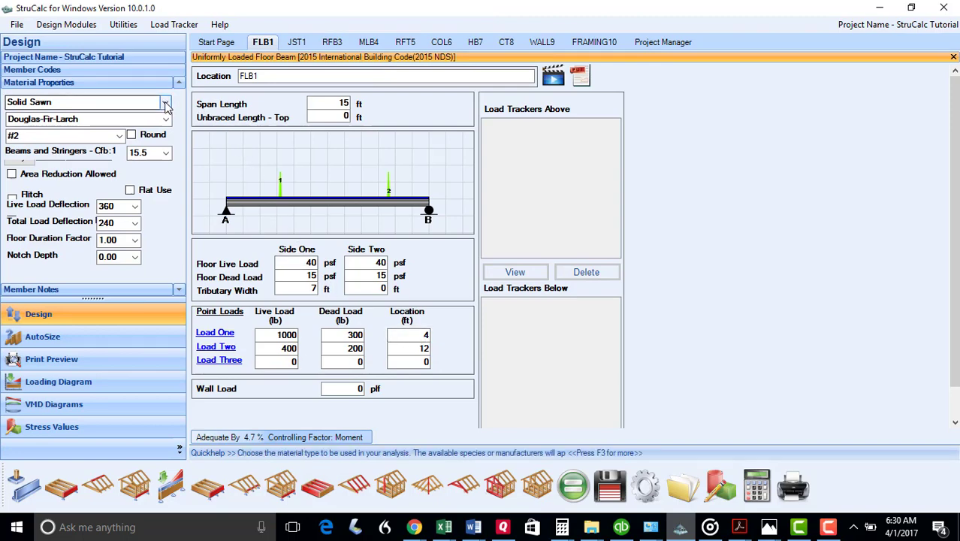
Review the FLB1 material options, keeping solid sawn Douglas-Fir-Larch for now
click(165, 102)
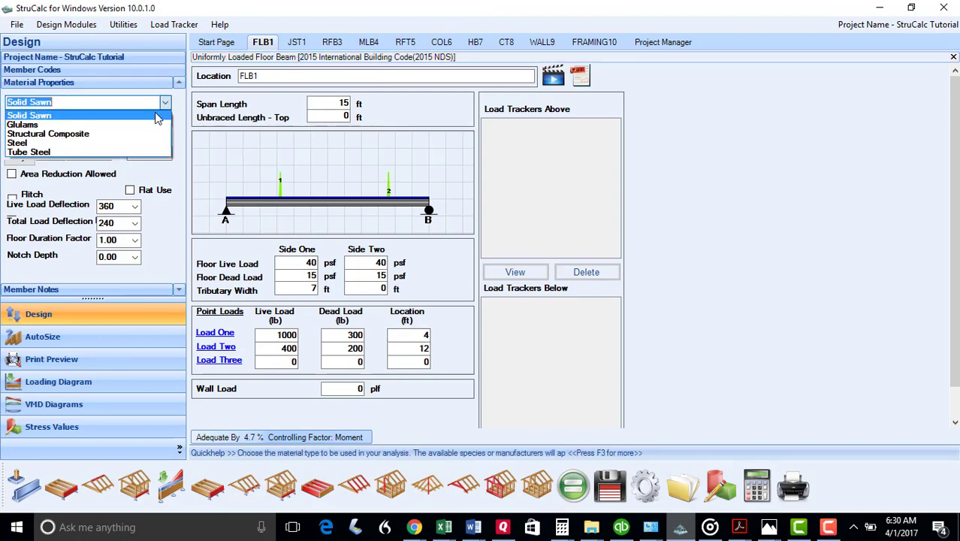
click(30, 114)
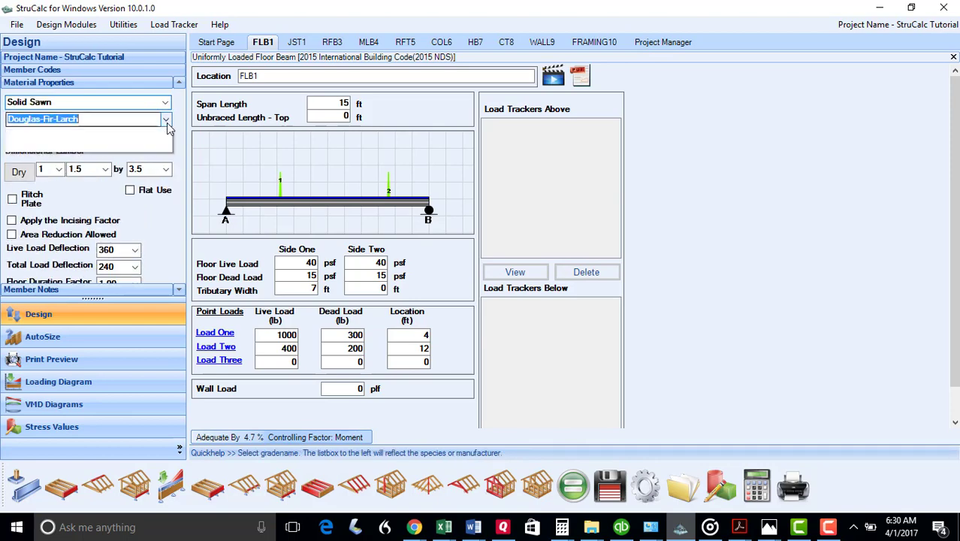
click(165, 118)
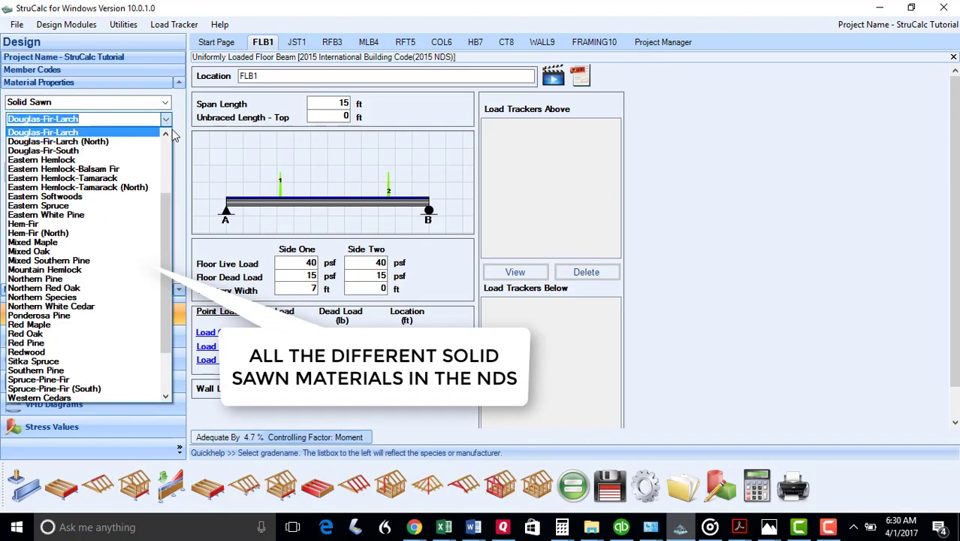
click(43, 133)
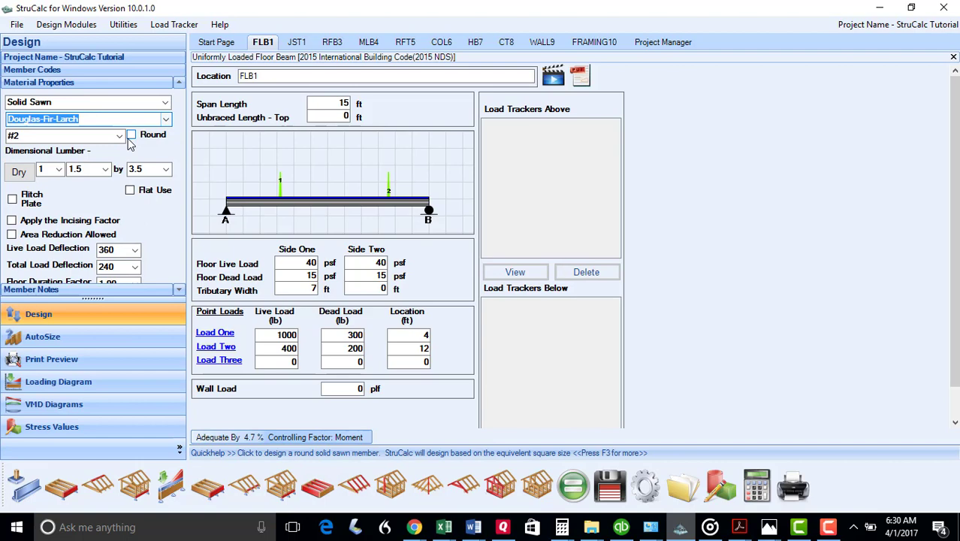
click(119, 135)
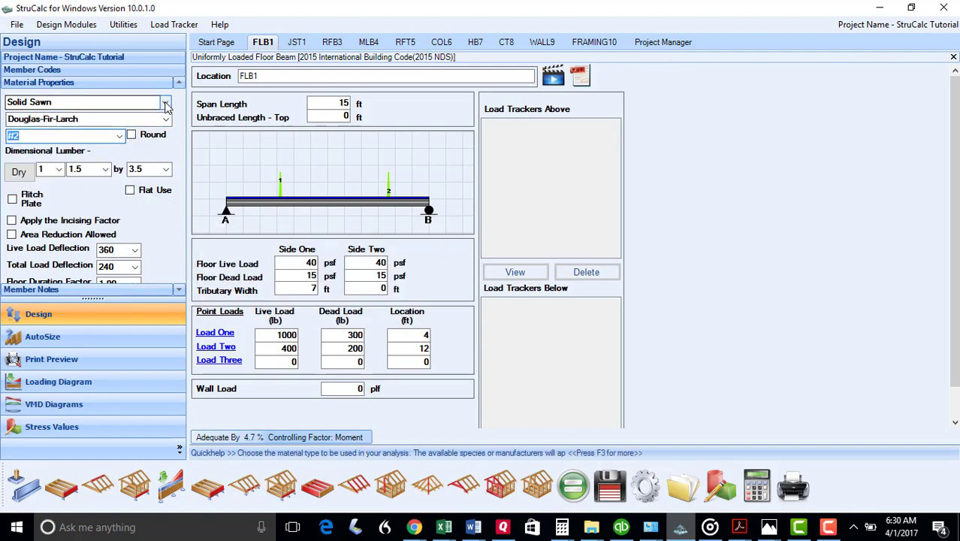
Change FLB1 to structural composite from iLevel Trus Joist, grade 2.0E Microllam
click(165, 103)
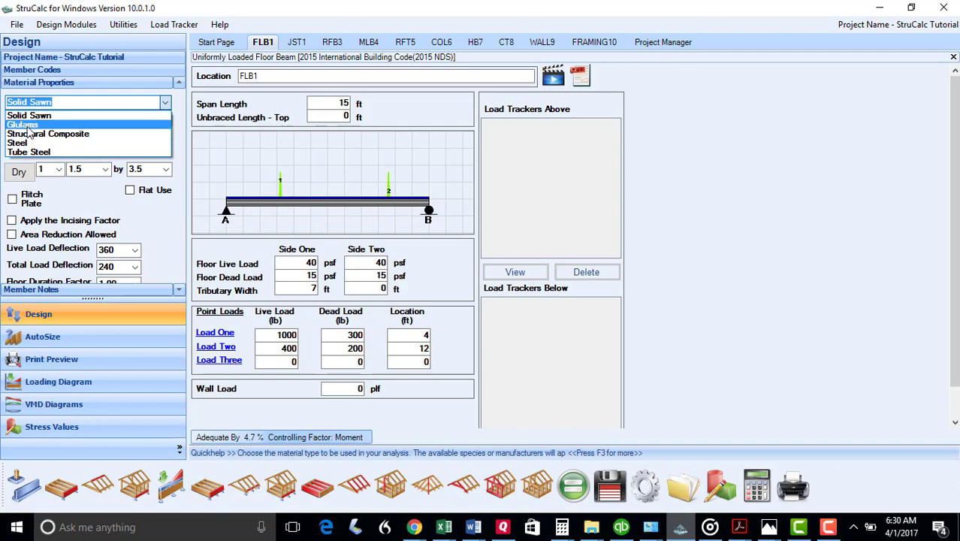
click(48, 125)
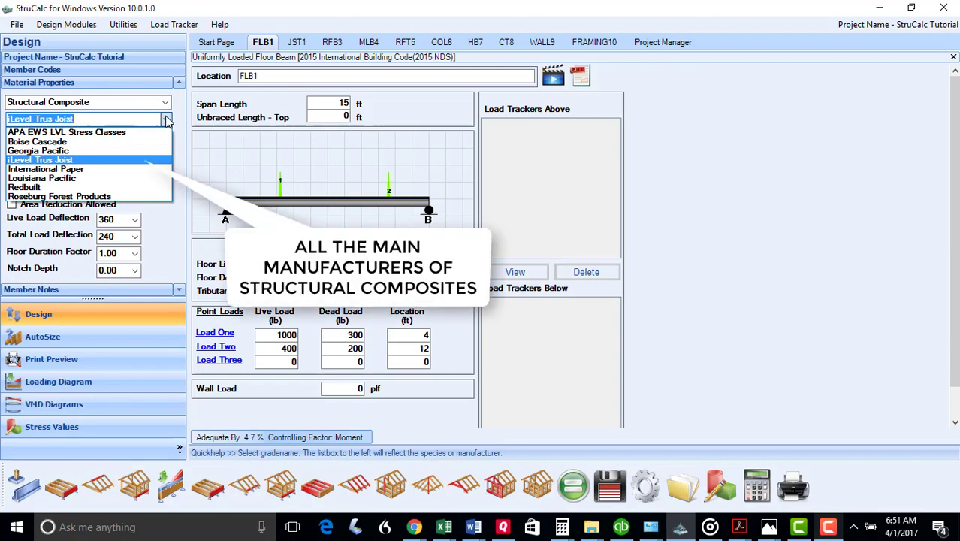
click(41, 160)
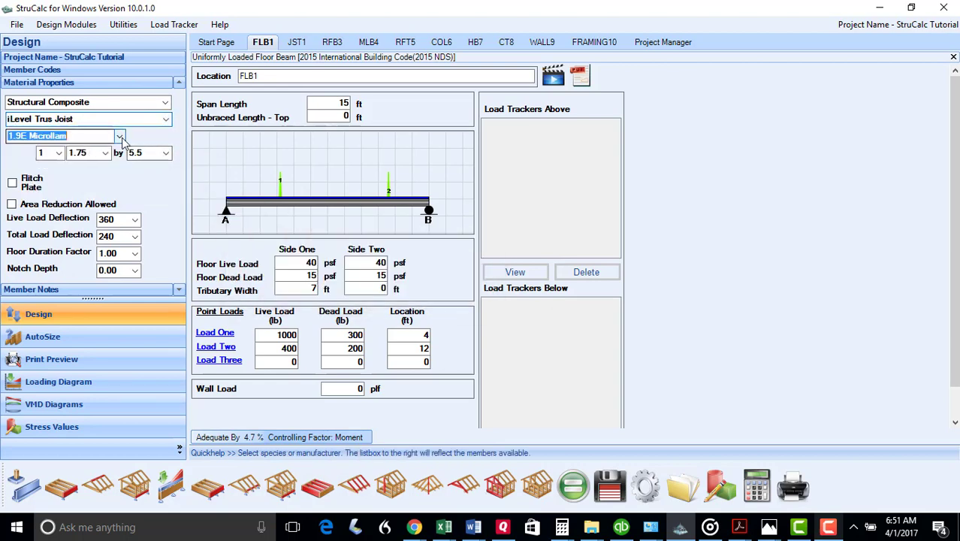
click(120, 135)
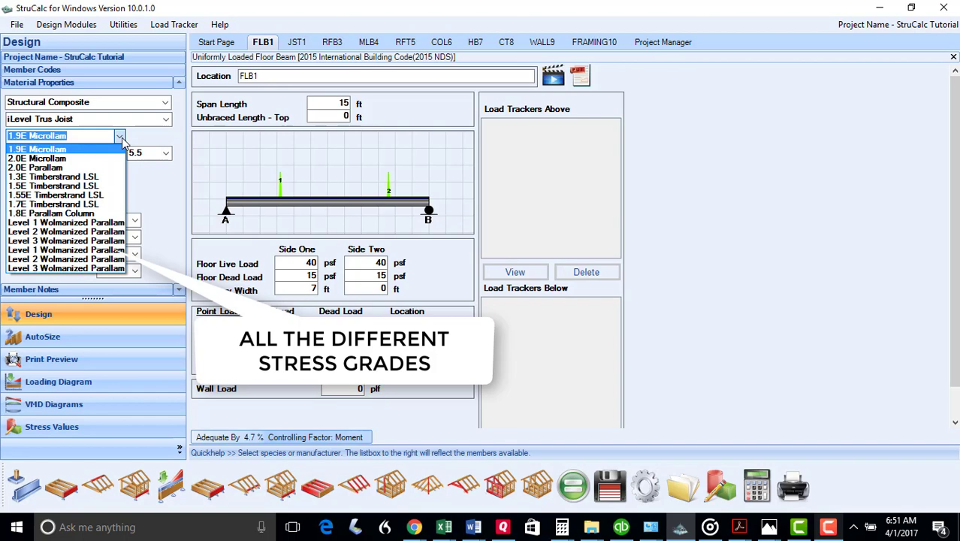
click(35, 157)
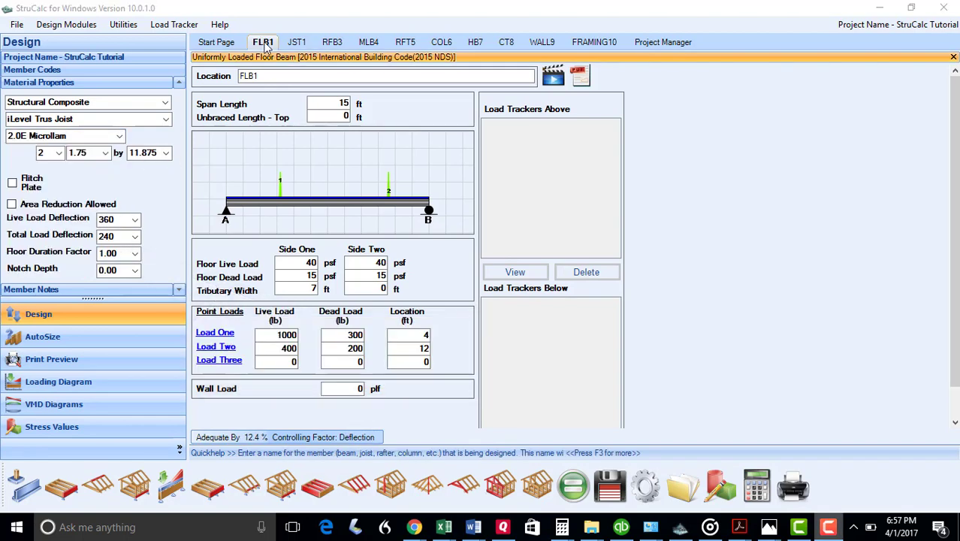
click(298, 42)
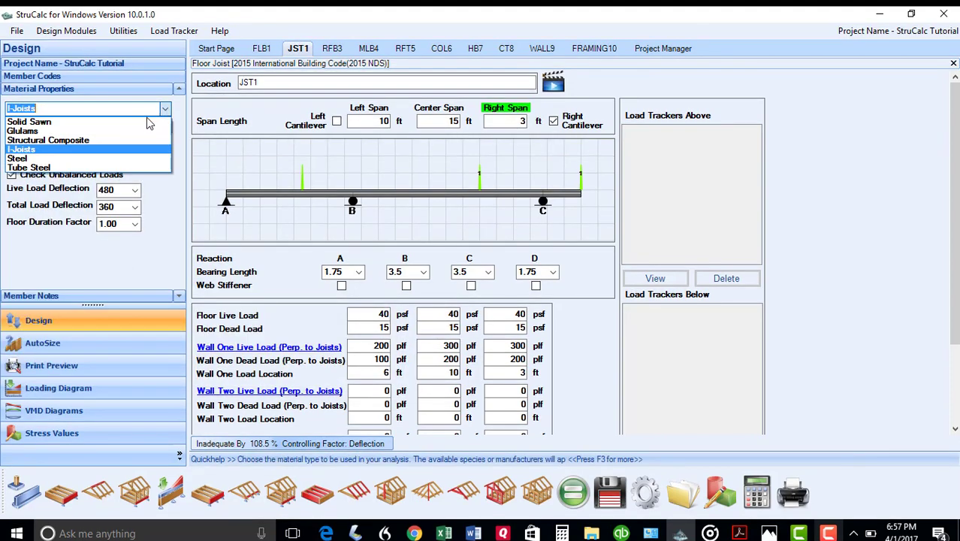
Set the JST1 floor joist material to steel, then tube steel with a round shape
click(21, 149)
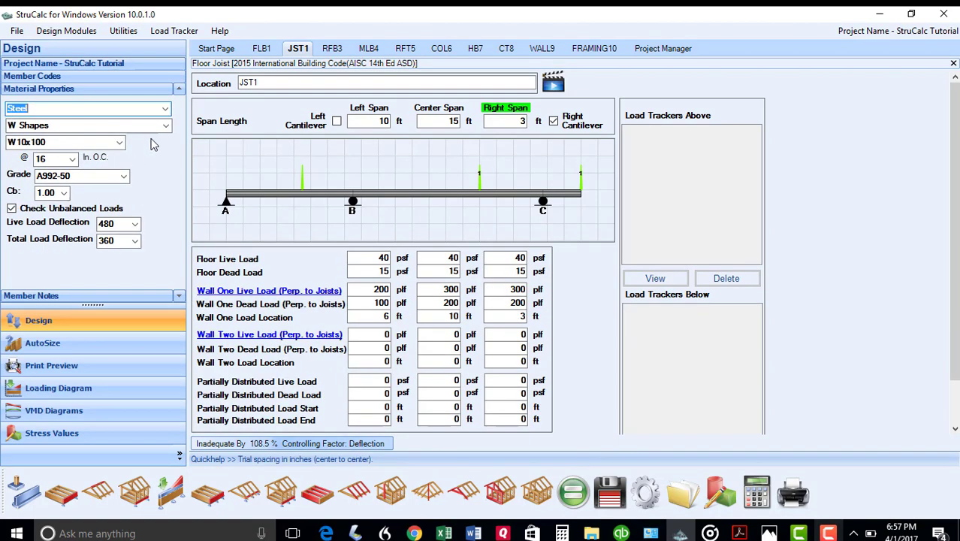
click(165, 126)
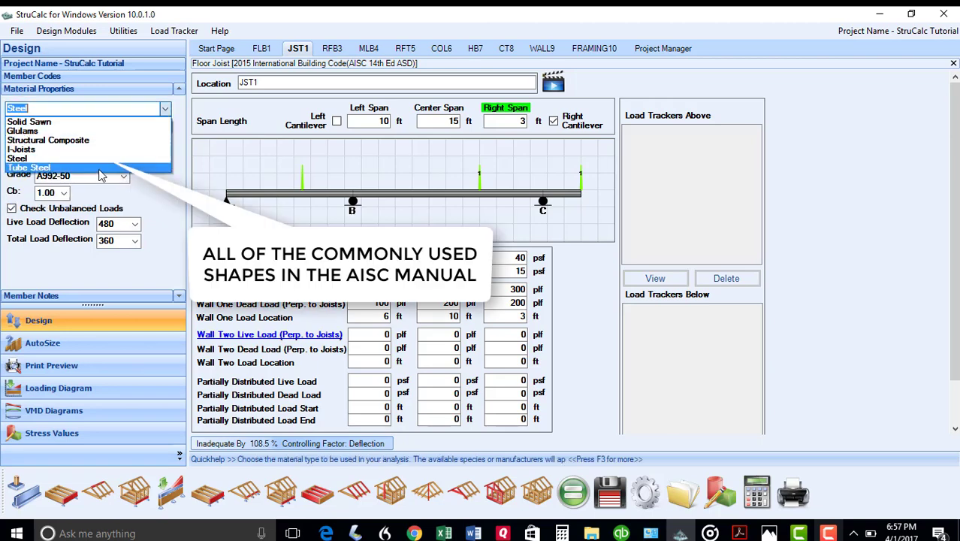
click(30, 167)
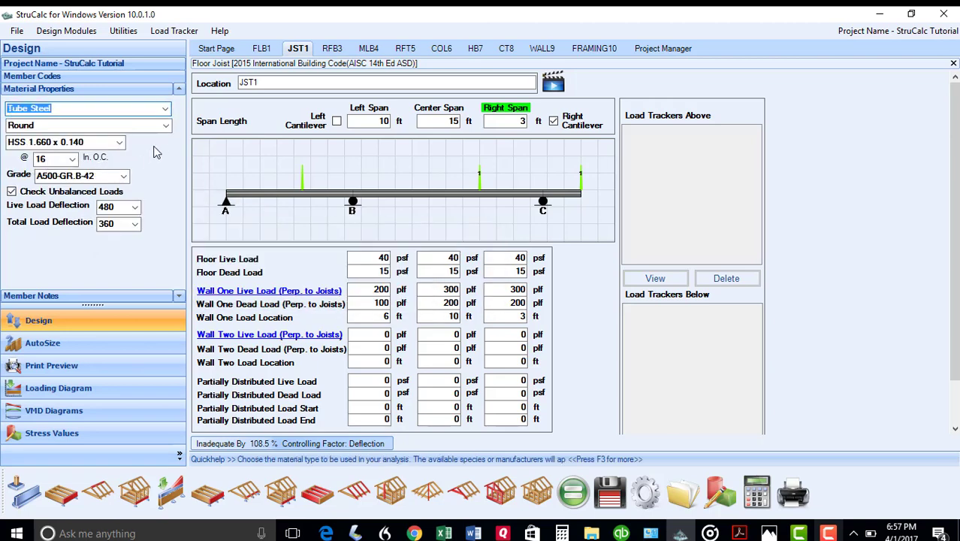
click(165, 125)
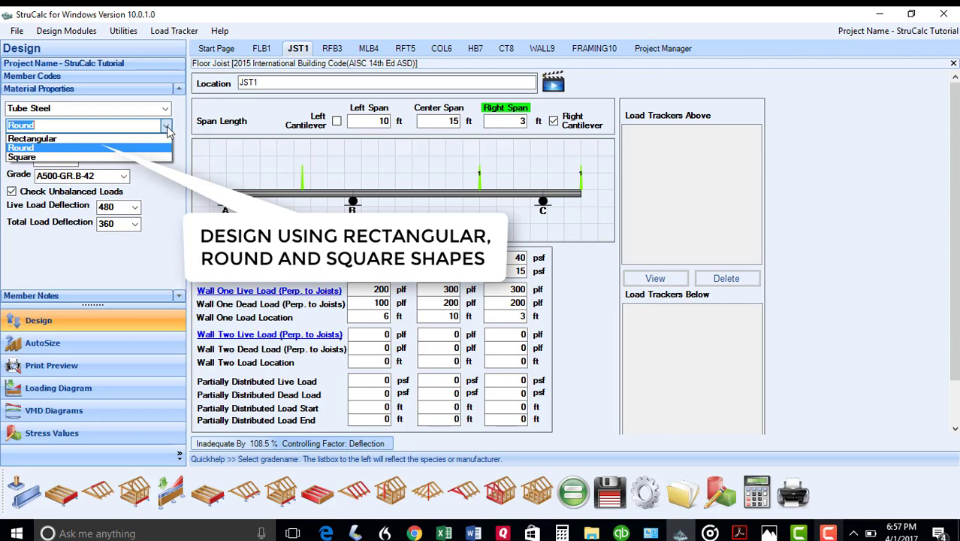
click(21, 147)
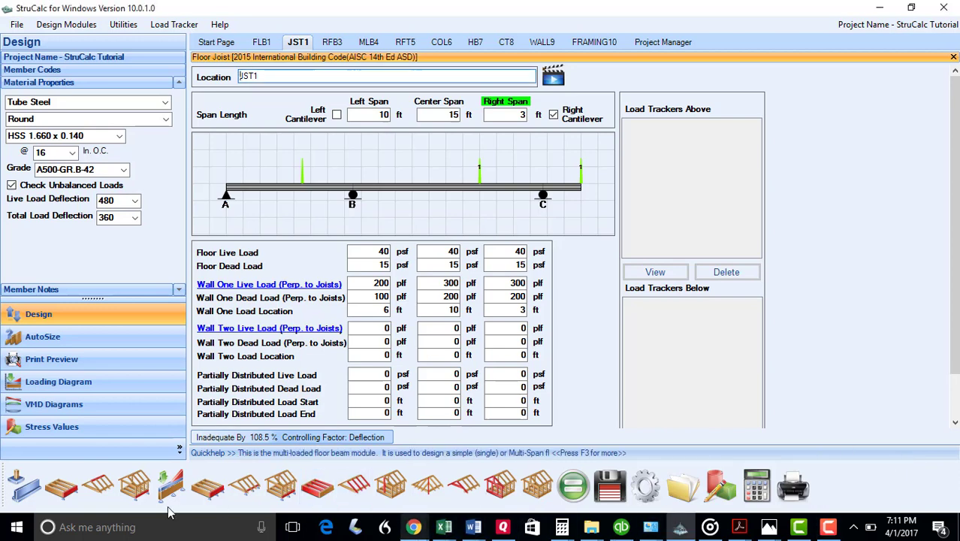
mouse_move(22, 484)
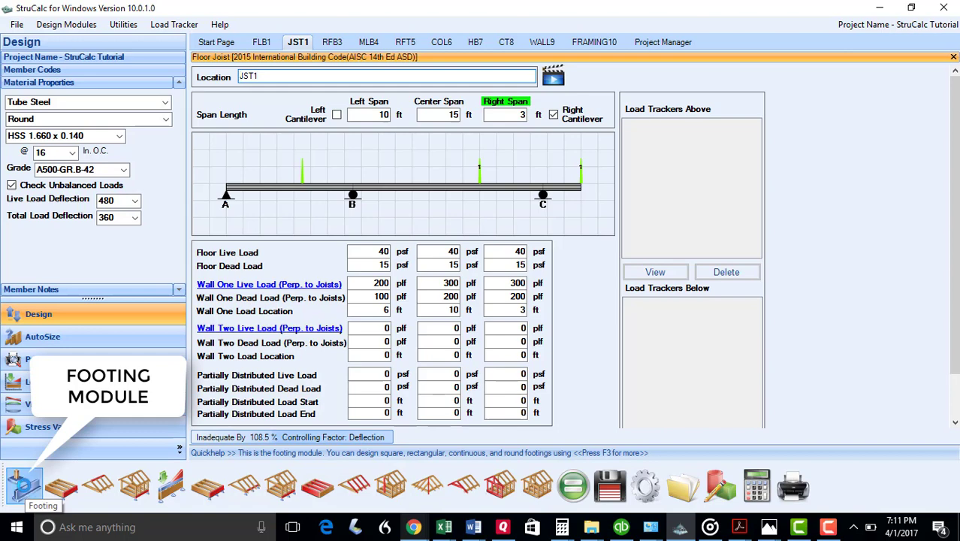
Create footing FTG11 and cycle strip, rectangular and round shapes, ending on round concrete
click(24, 484)
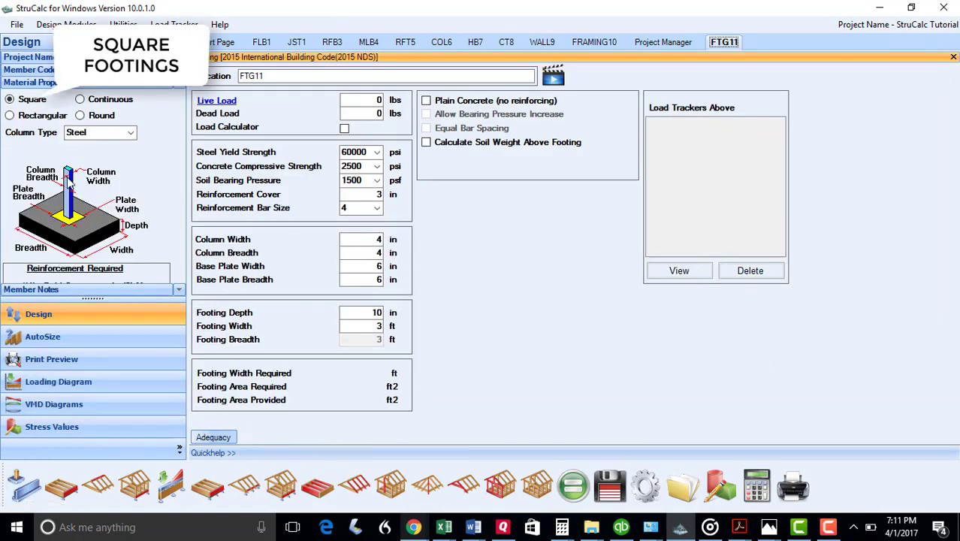
click(80, 99)
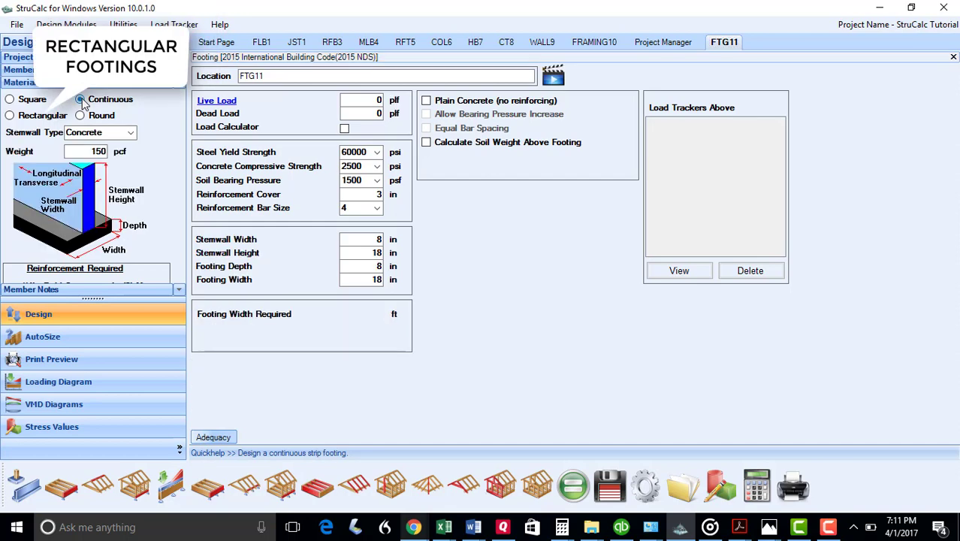
click(9, 114)
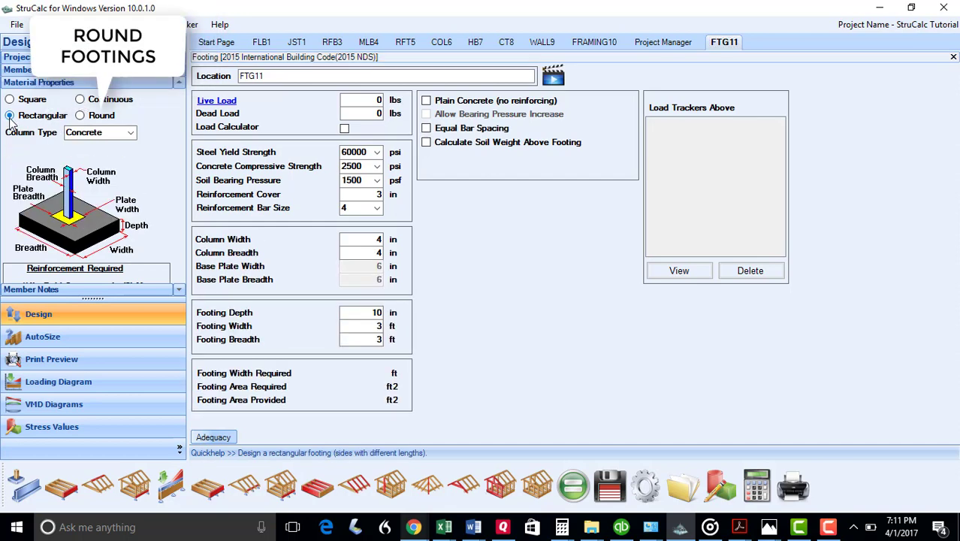
click(80, 114)
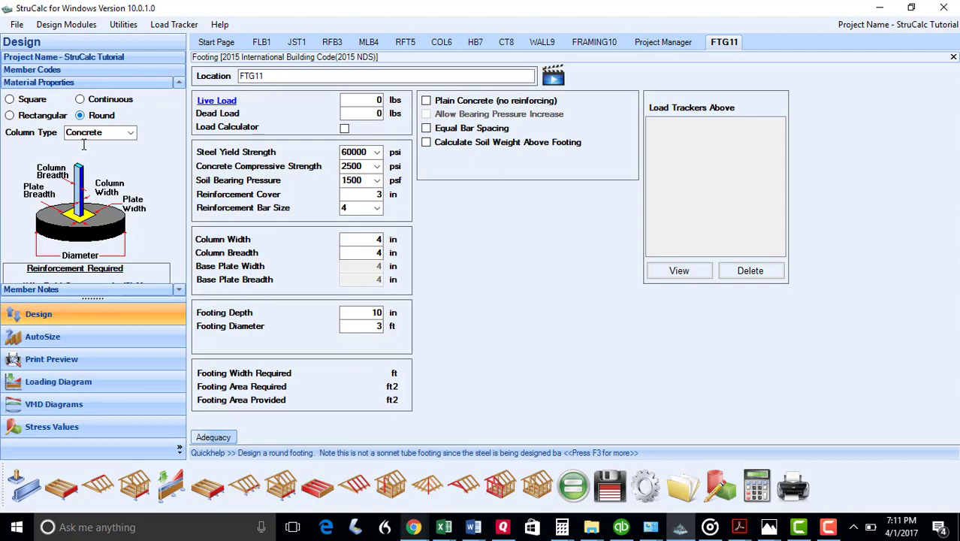
mouse_move(98, 483)
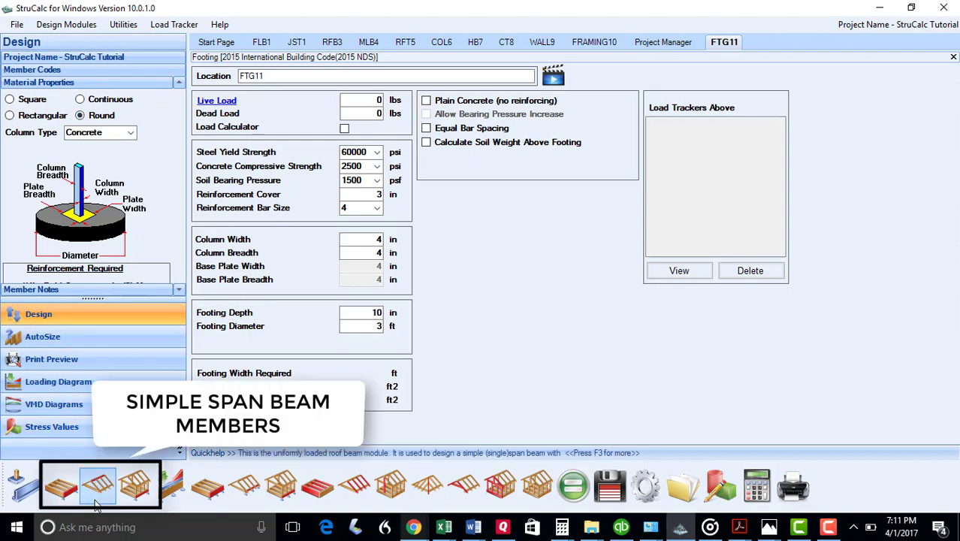
mouse_move(175, 484)
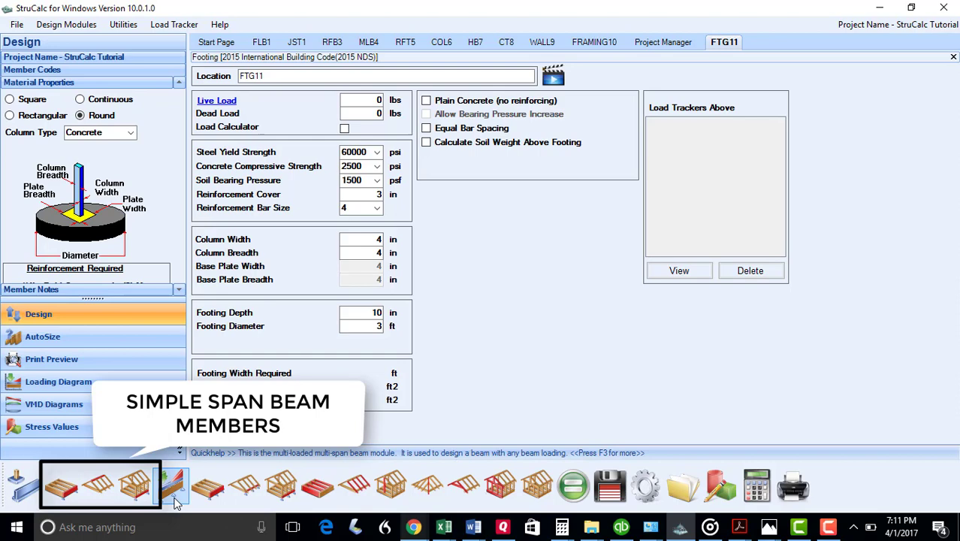
mouse_move(170, 483)
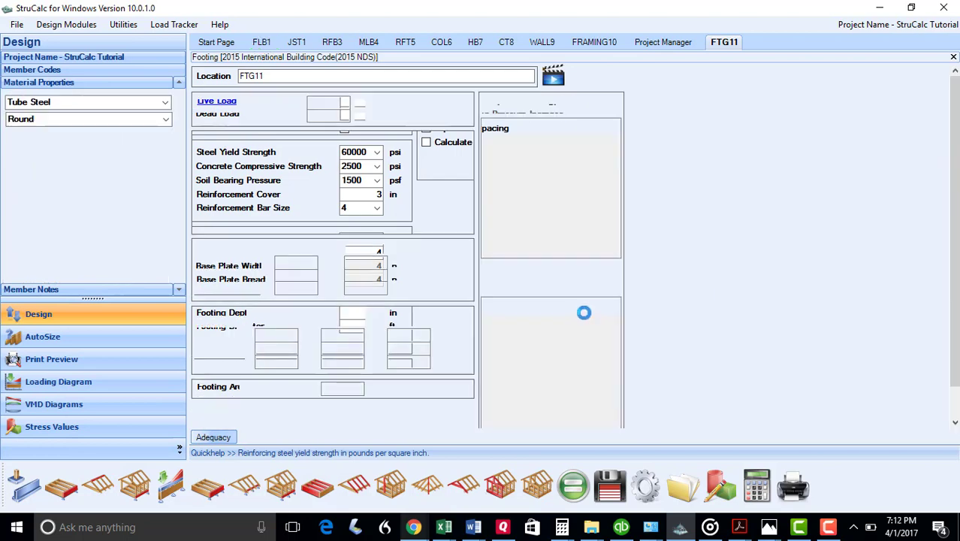
Switch to floor beam FLB1, preview its printed report, then return to its design inputs
click(261, 42)
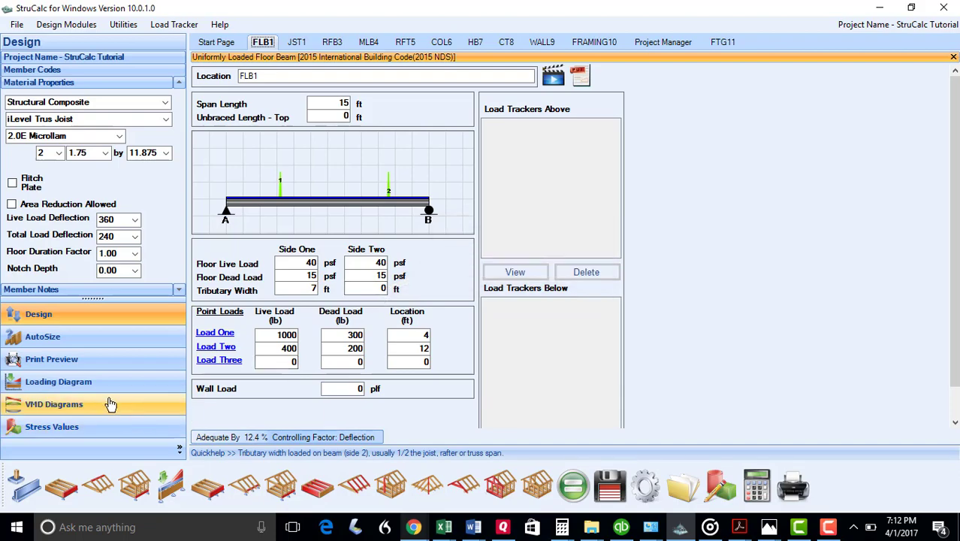
click(51, 357)
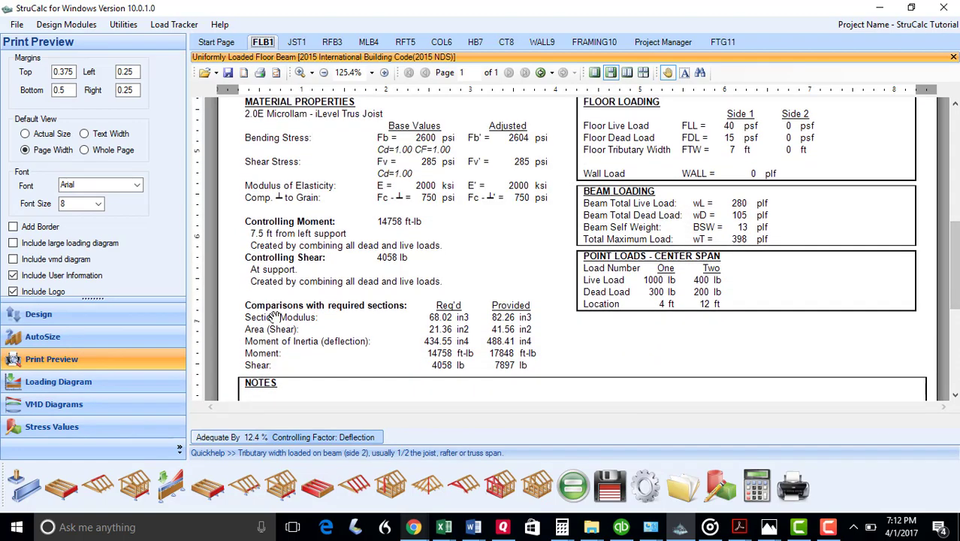
click(39, 314)
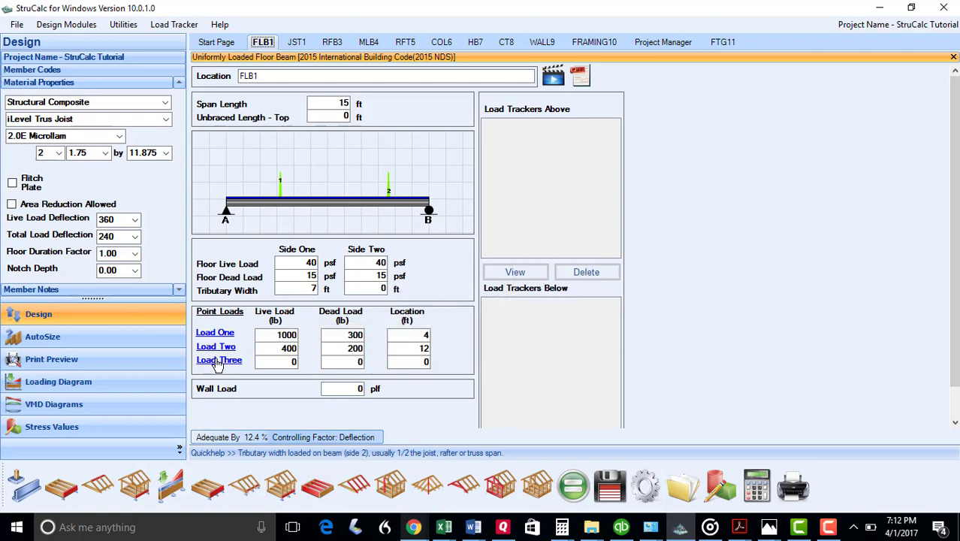
mouse_move(219, 363)
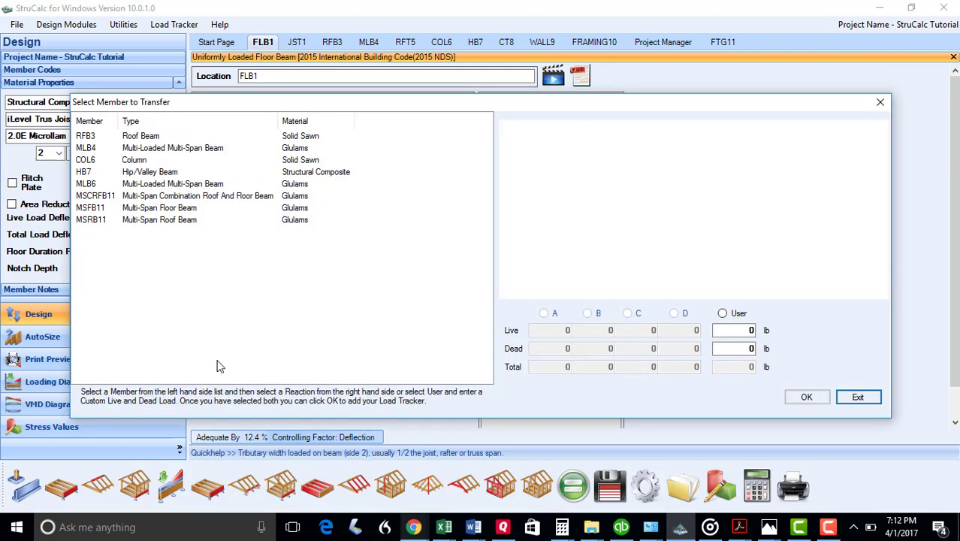
mouse_move(152, 304)
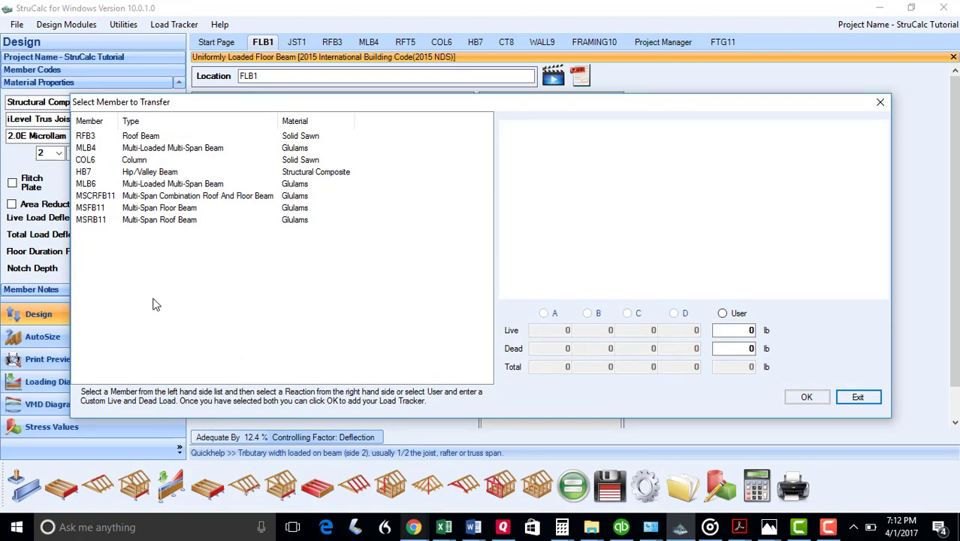
Add the support C reaction of roof beam MSRB11 to FLB1 as a tracked load and finish loading
click(91, 219)
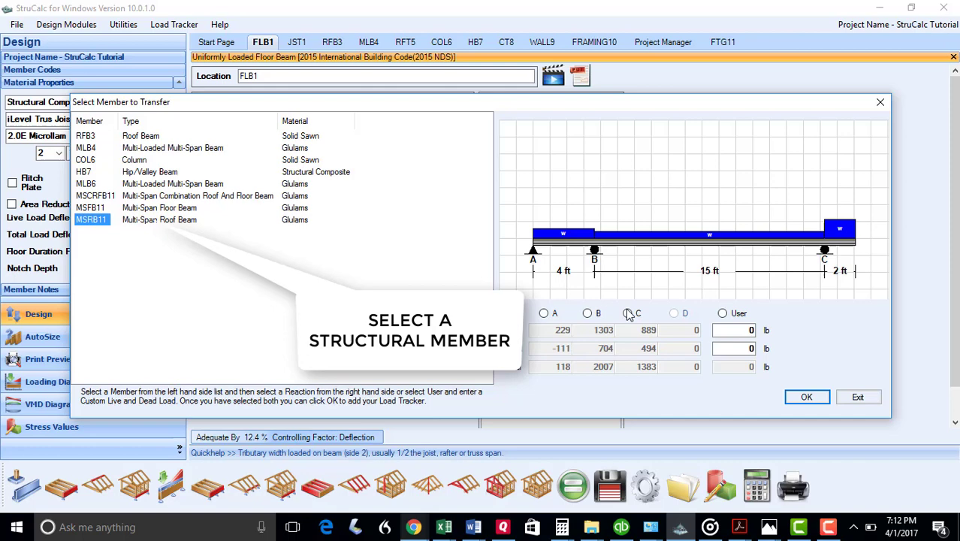
click(628, 314)
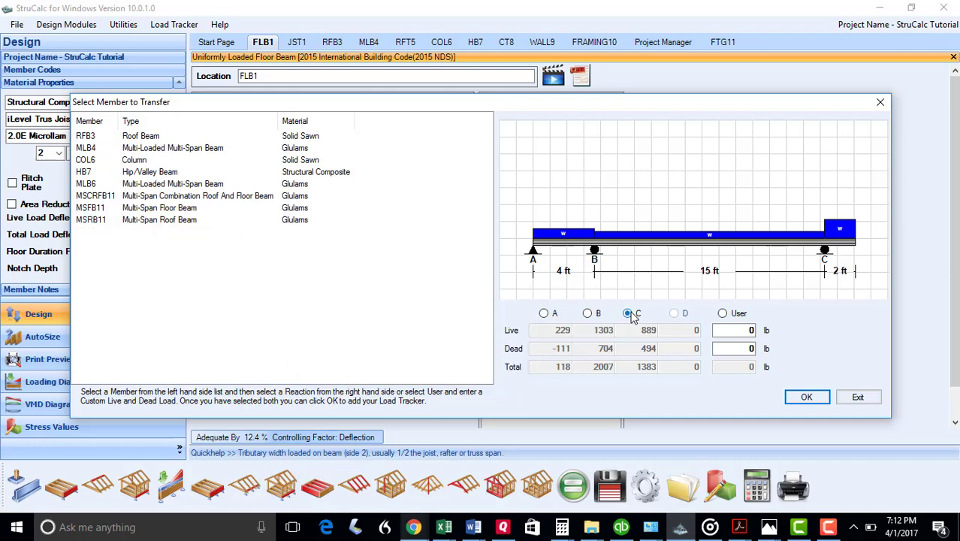
click(806, 397)
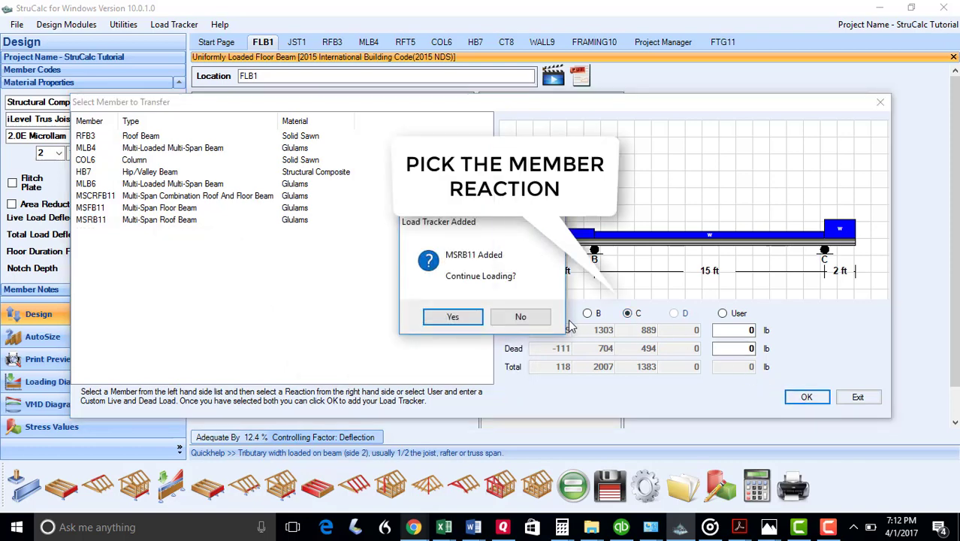
click(521, 315)
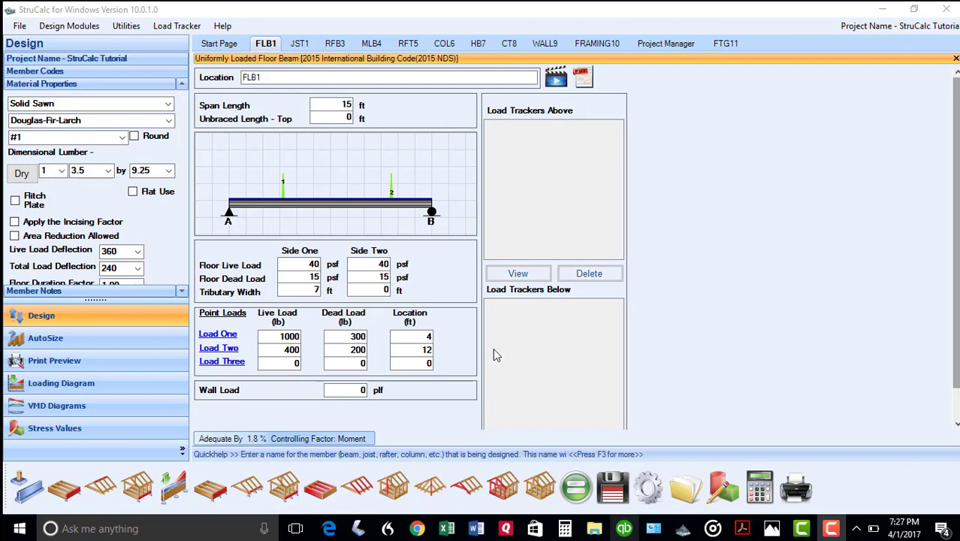
mouse_move(213, 361)
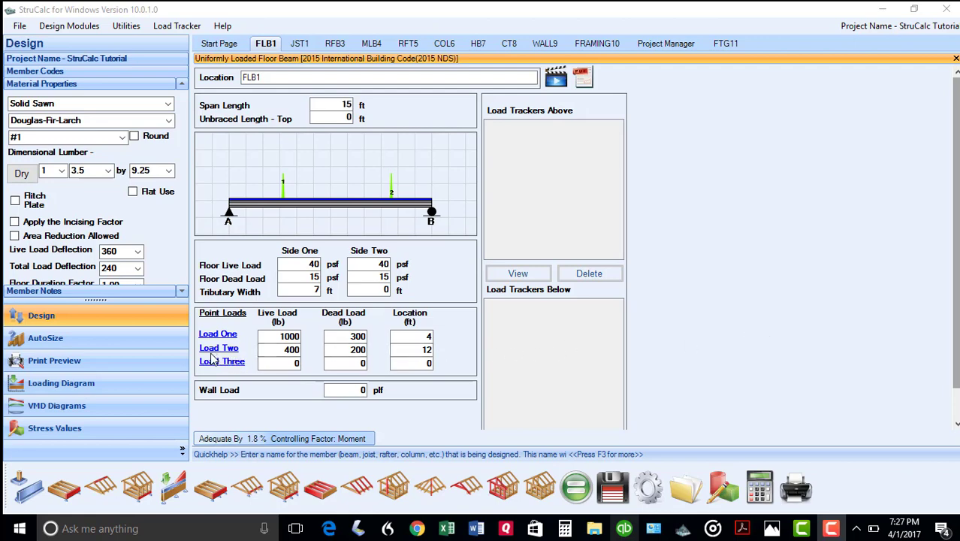
mouse_move(147, 348)
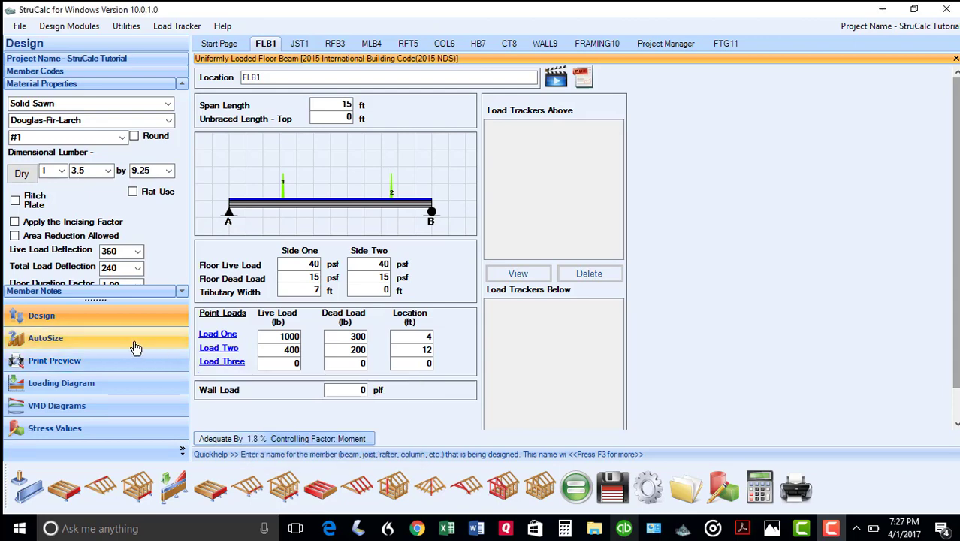
Auto-size FLB1 as solid sawn grade #1, then switch the sizing material to Glulams
click(45, 337)
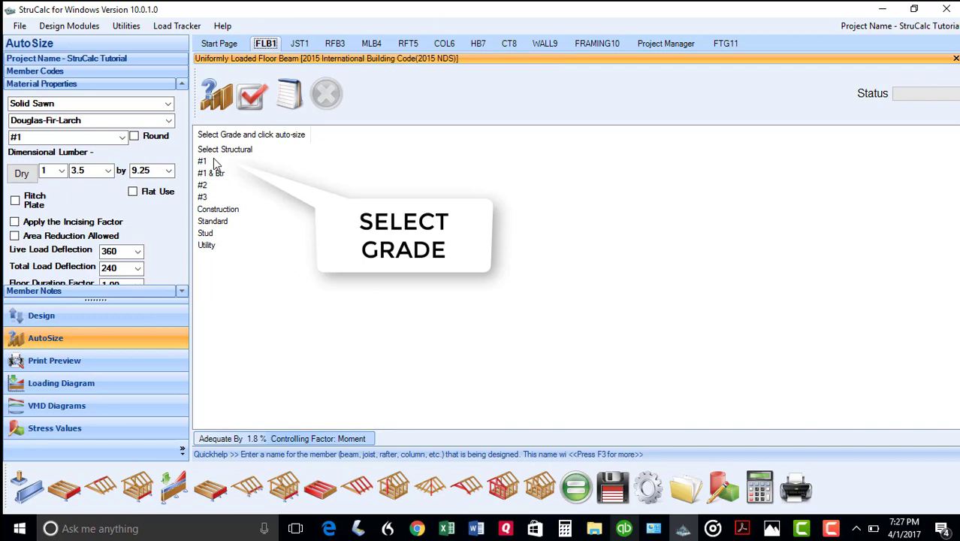
click(201, 161)
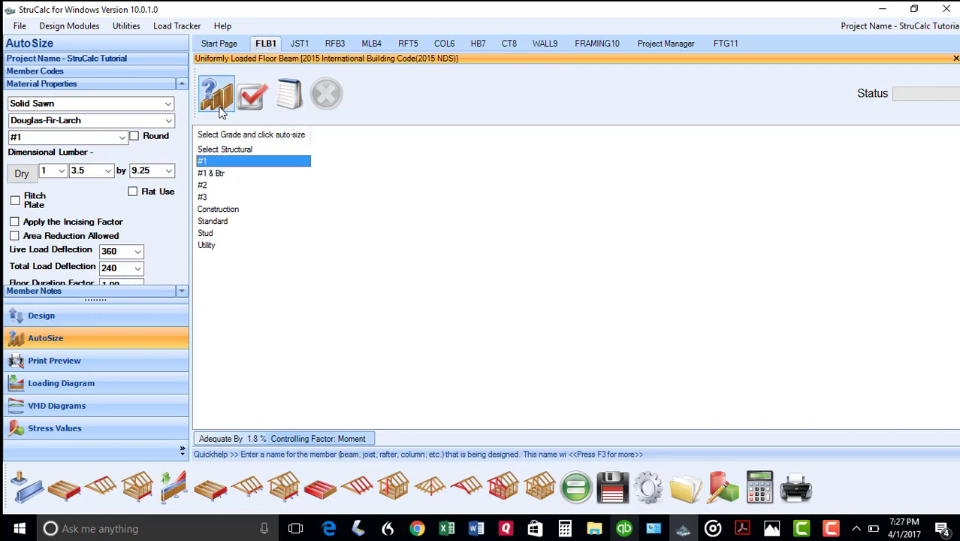
click(216, 93)
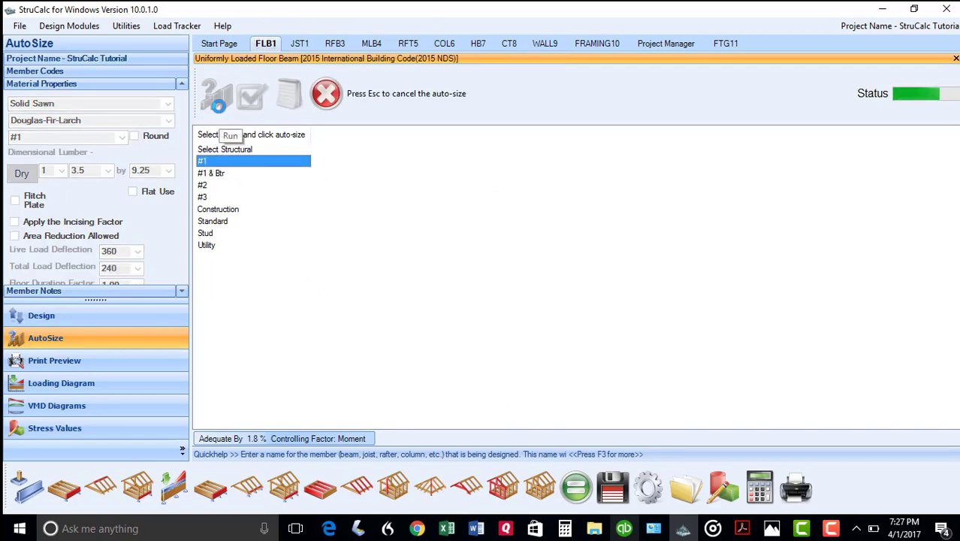
click(251, 93)
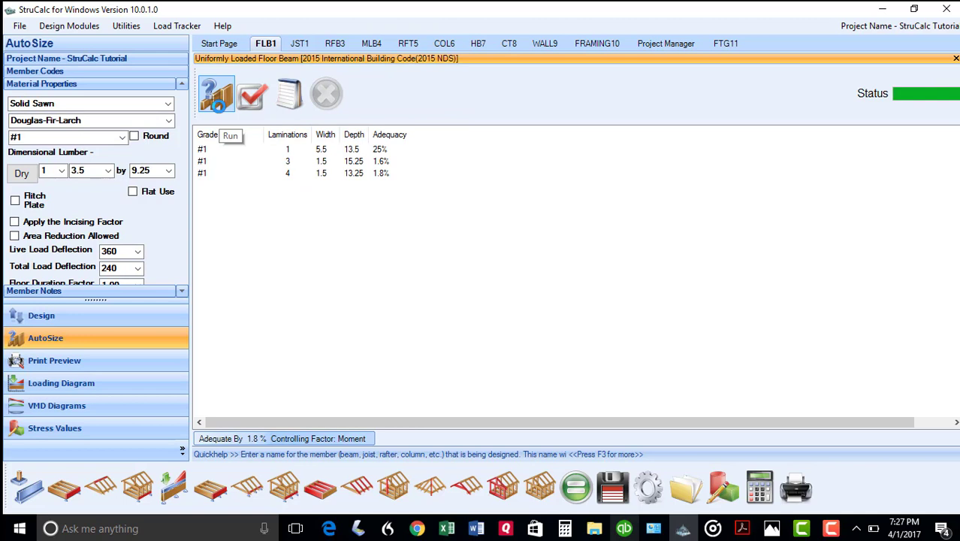
click(216, 93)
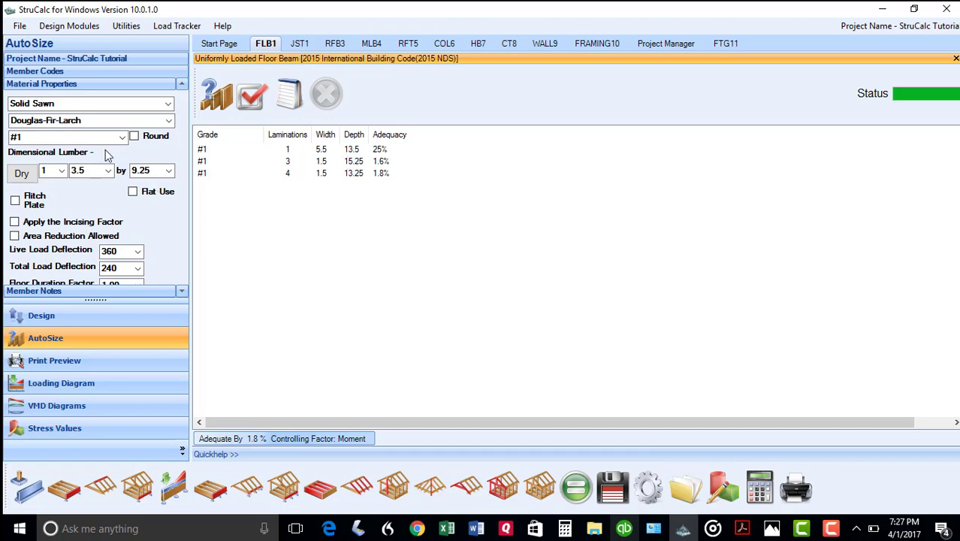
click(168, 103)
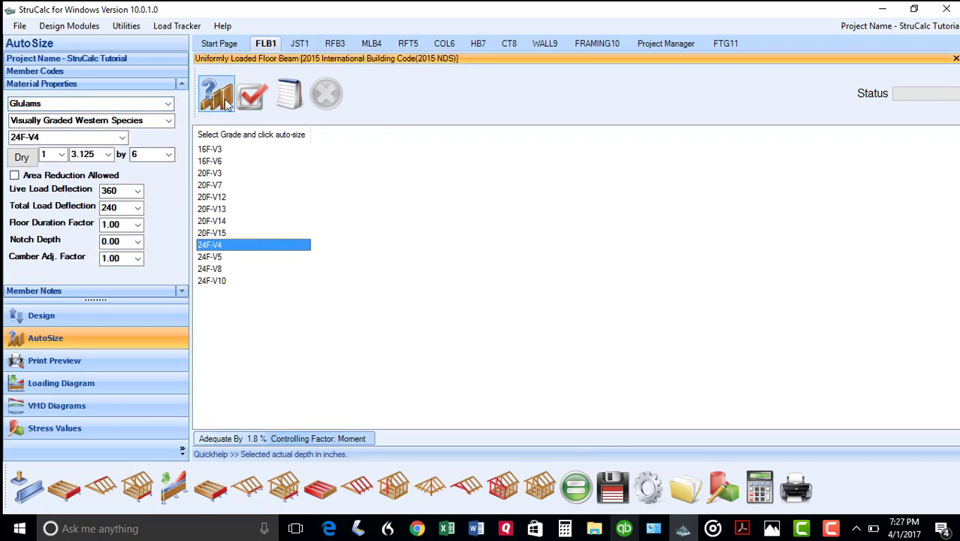
Run auto-size for 24F-V4 glulam, try 2.0E Microllam composite, then switch to steel
click(217, 93)
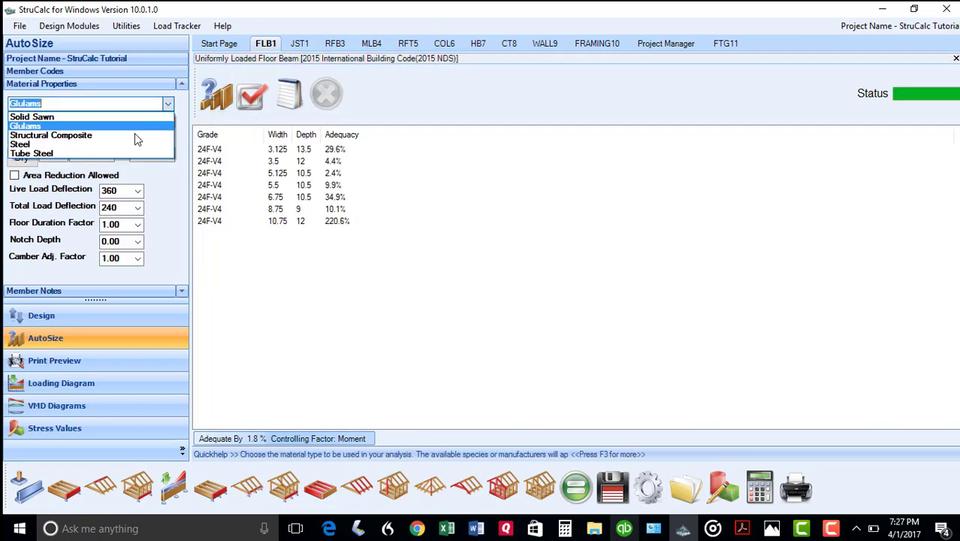
click(51, 136)
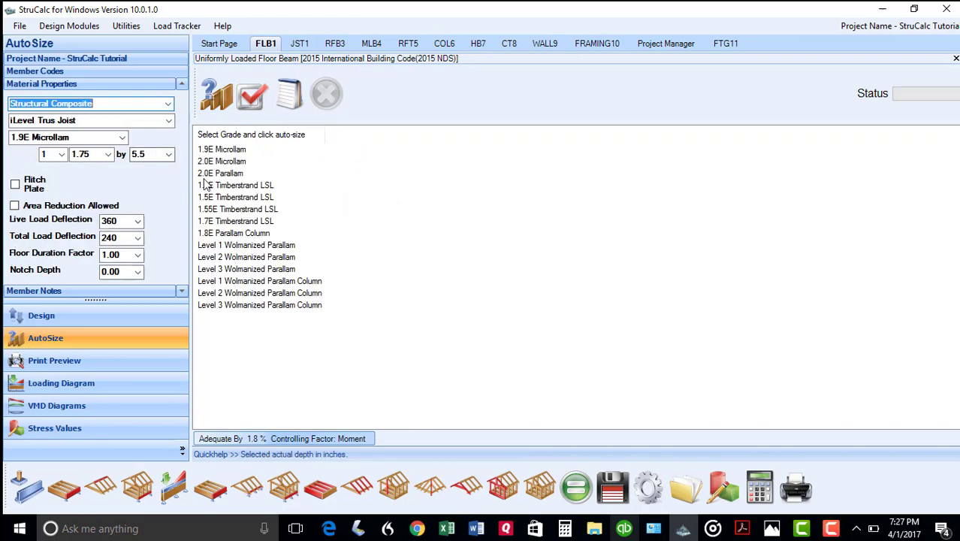
click(221, 161)
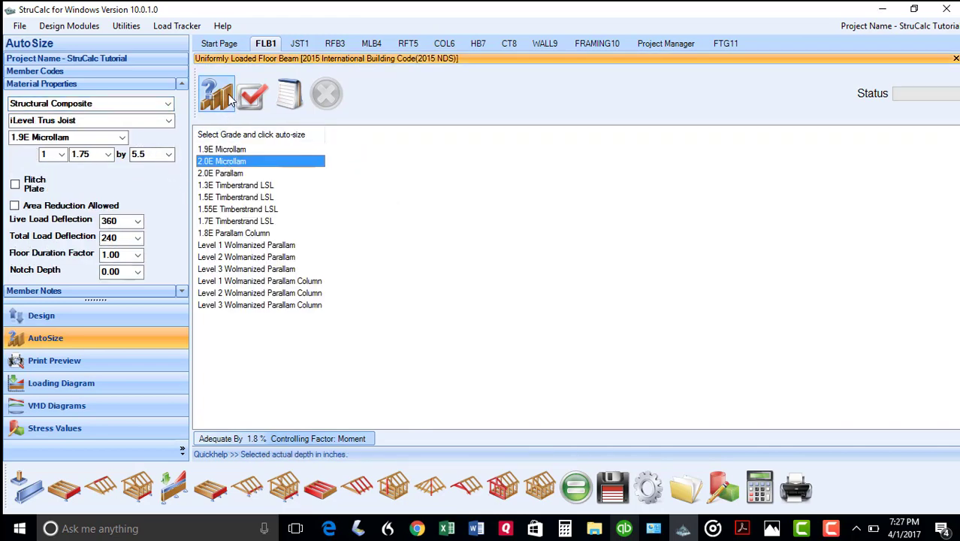
click(90, 102)
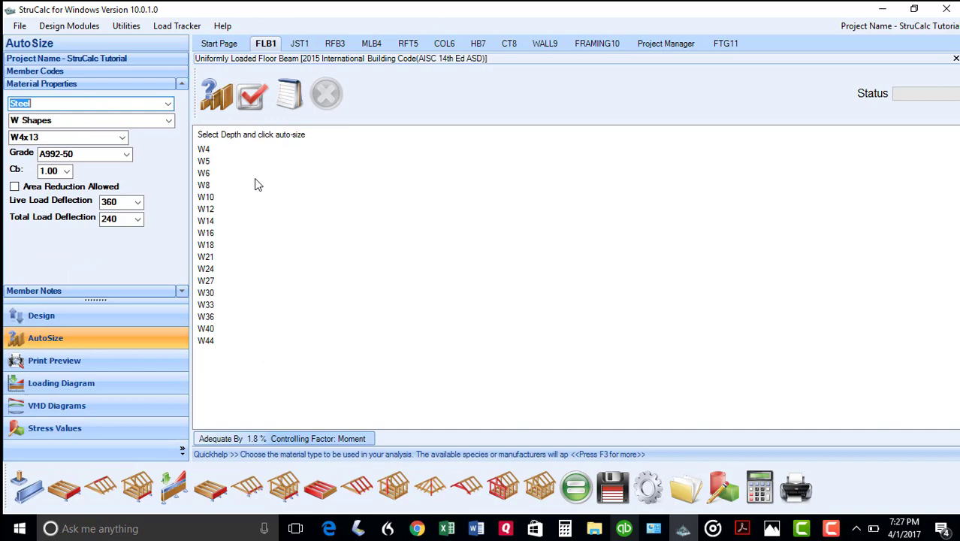
Auto-size FLB1 in steel over depths W8 through W12, landing on a W12x14
click(204, 184)
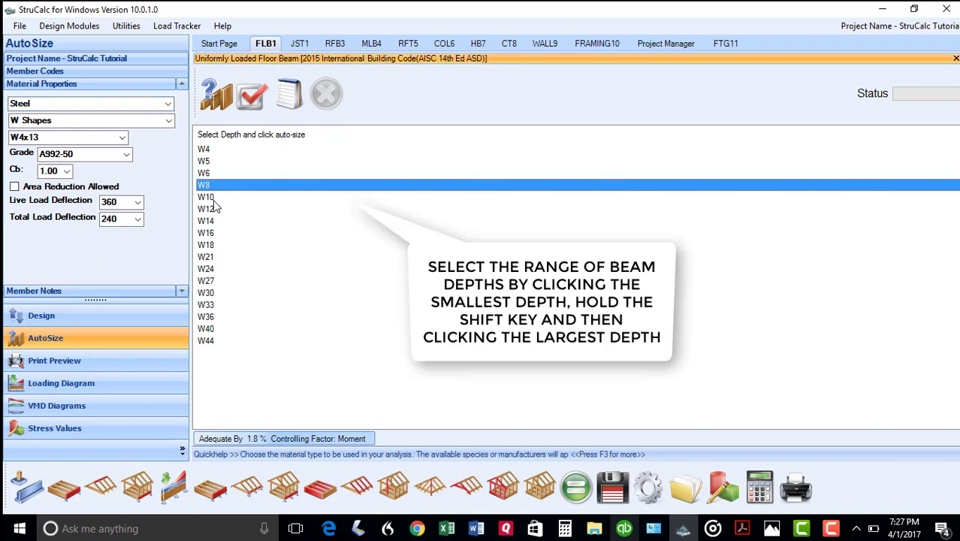
click(206, 209)
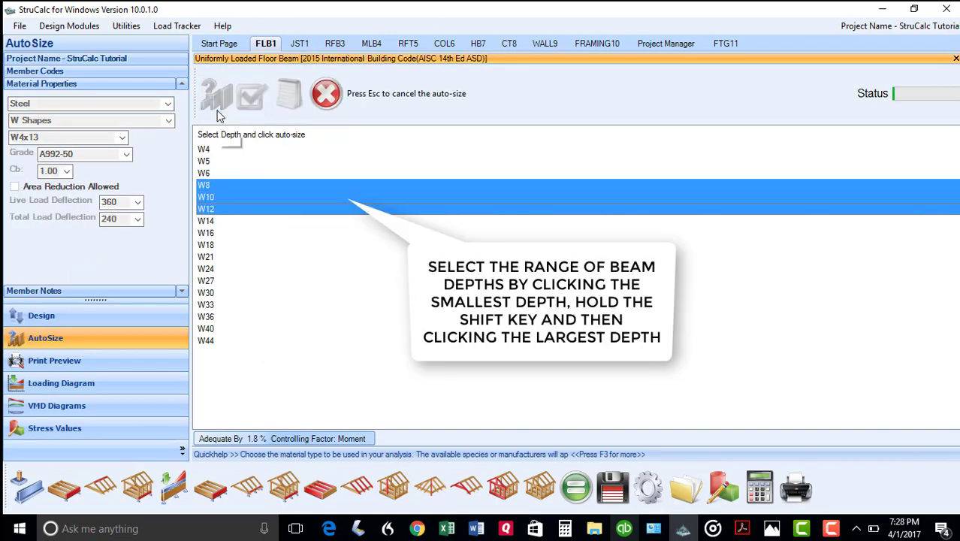
click(251, 93)
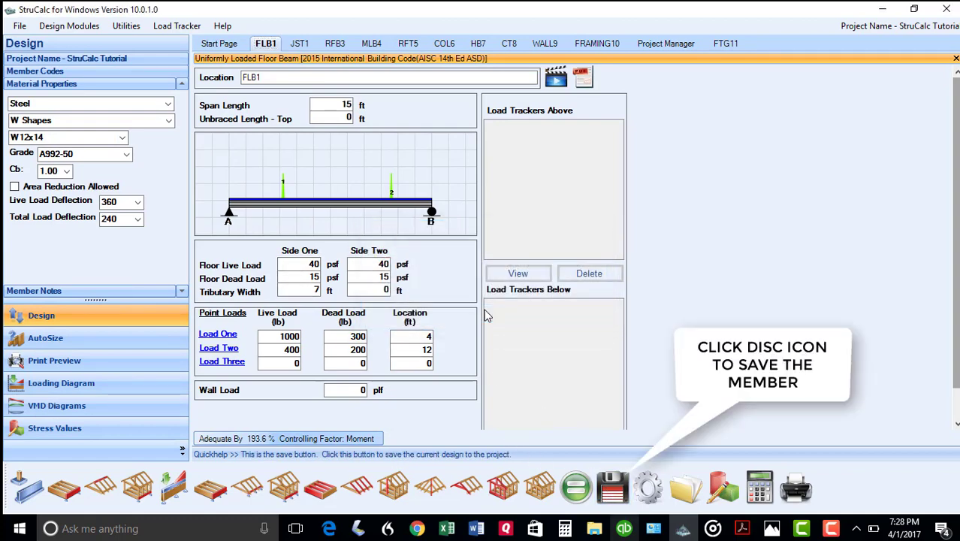
Save FLB1 to the project, view roof beam RFB3, then create combination beam CRFB12
click(136, 487)
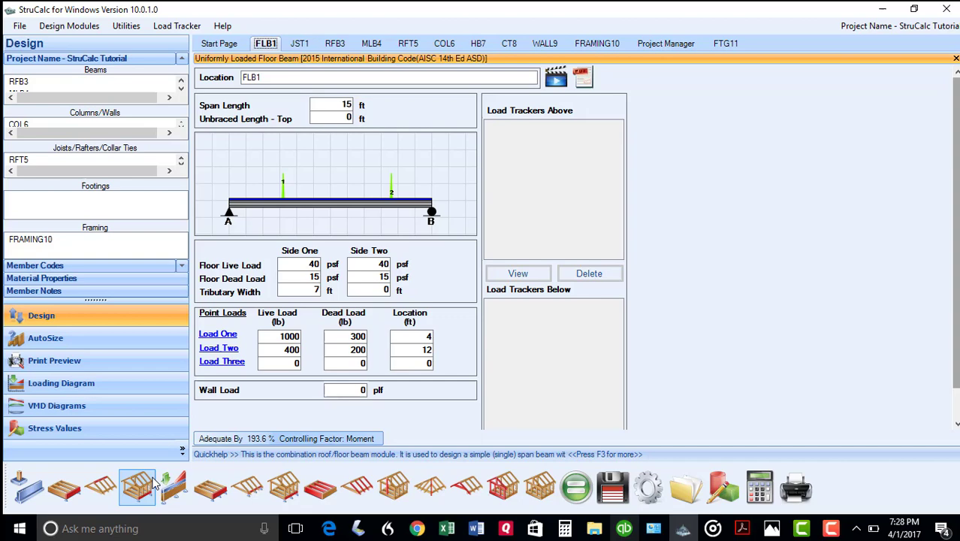
mouse_move(138, 487)
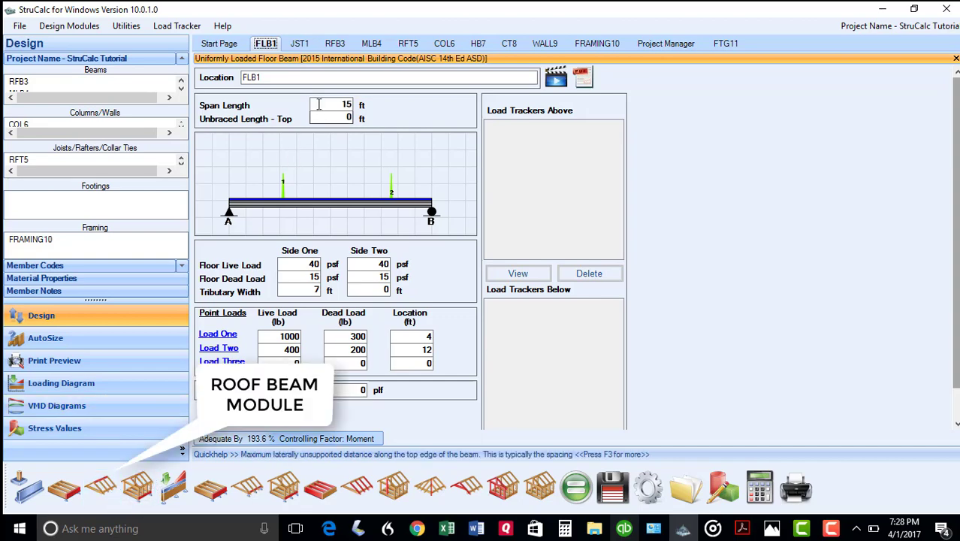
click(335, 42)
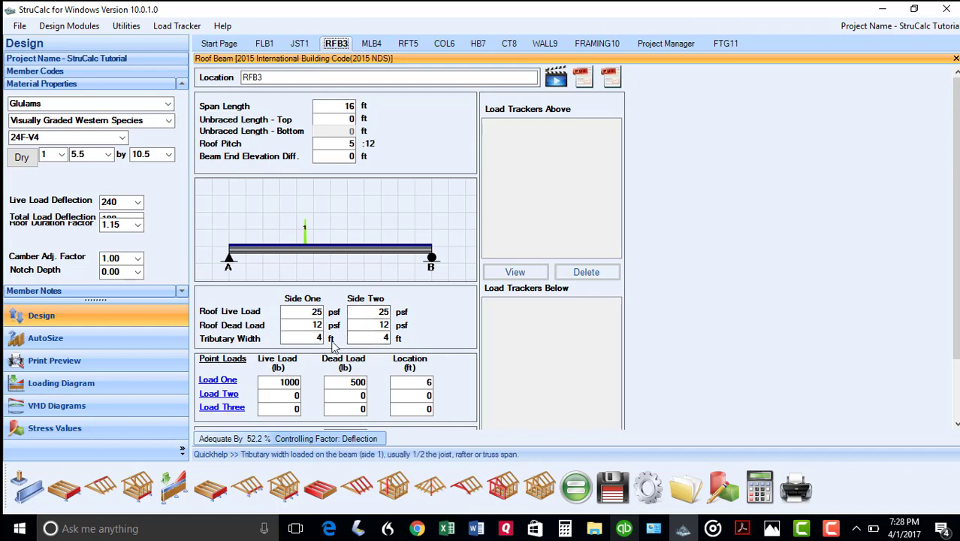
mouse_move(387, 338)
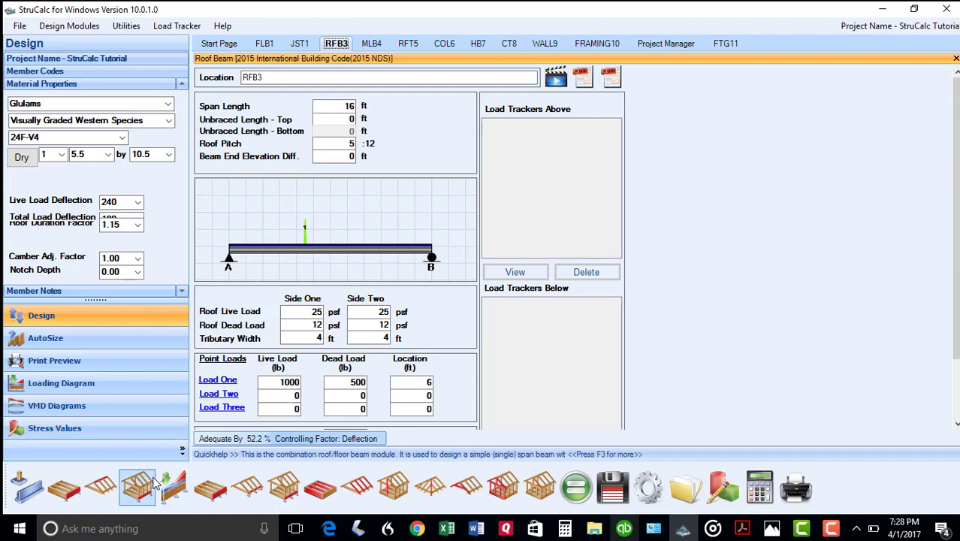
mouse_move(136, 487)
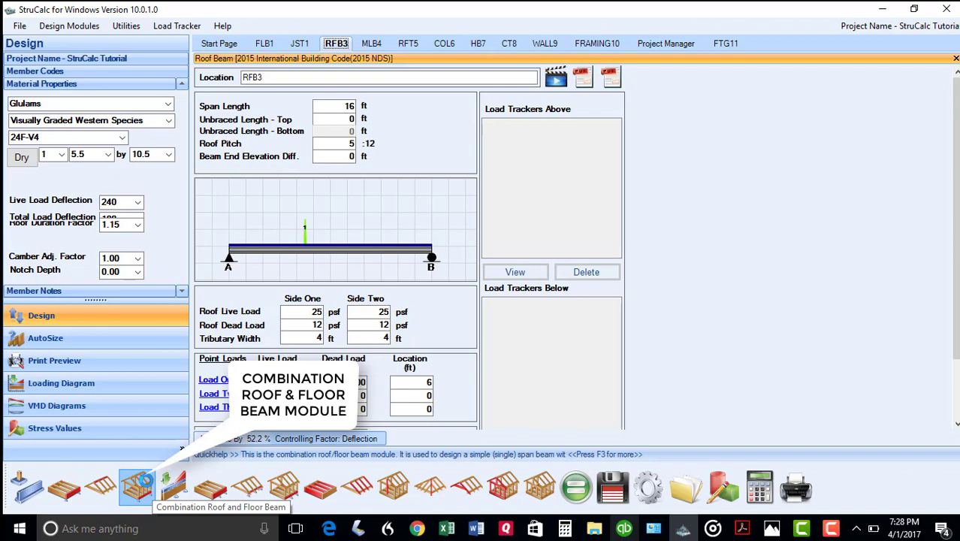
click(137, 487)
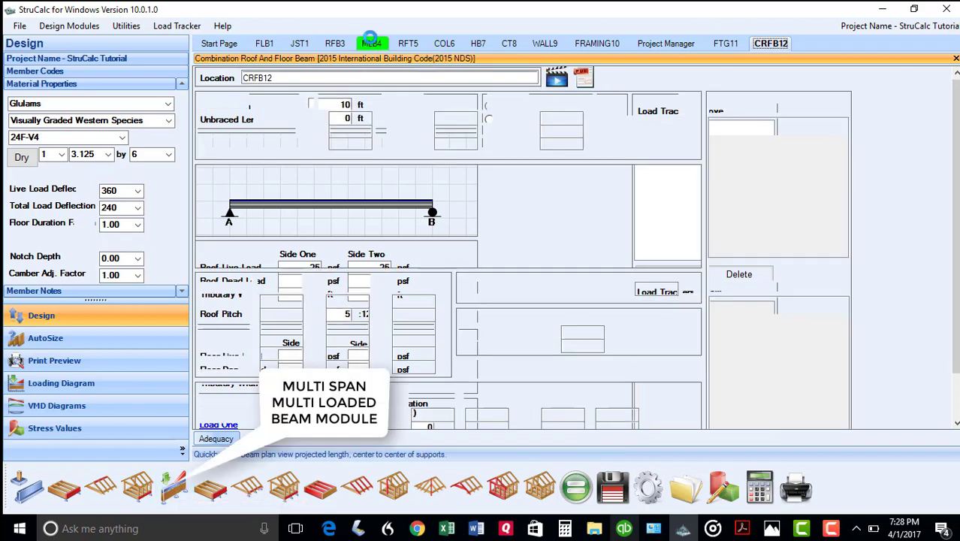
Switch to multi-span beam MLB4 and scroll to its trapezoidal loads table
click(373, 42)
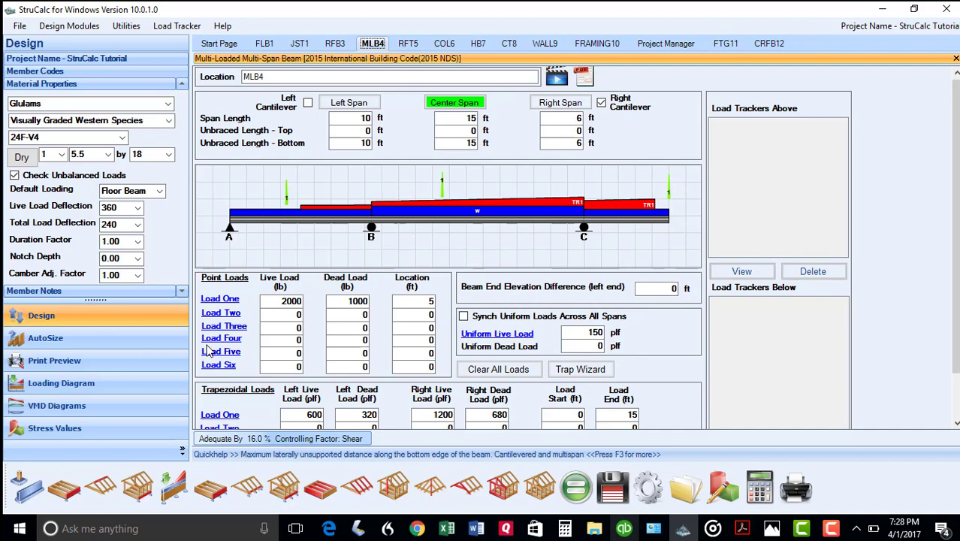
mouse_move(403, 353)
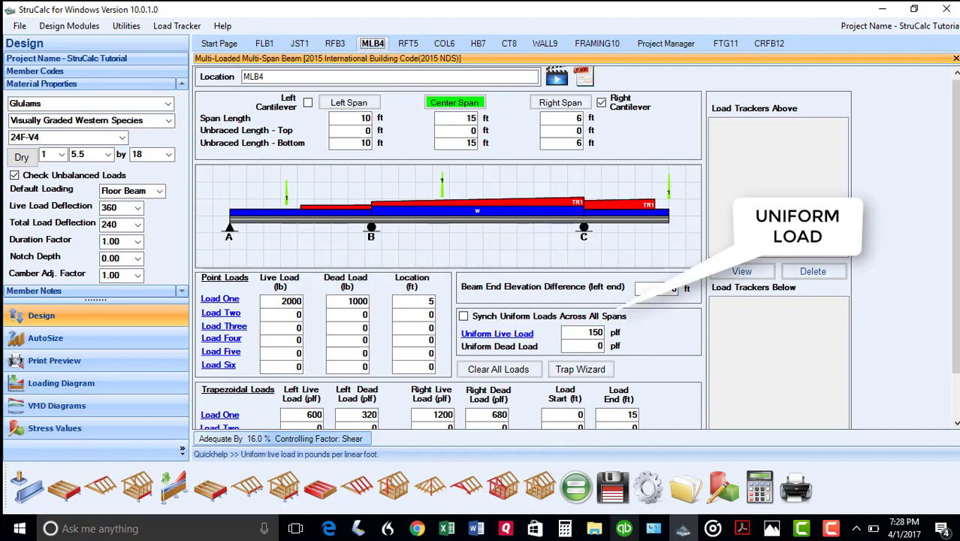
scroll(down, 3)
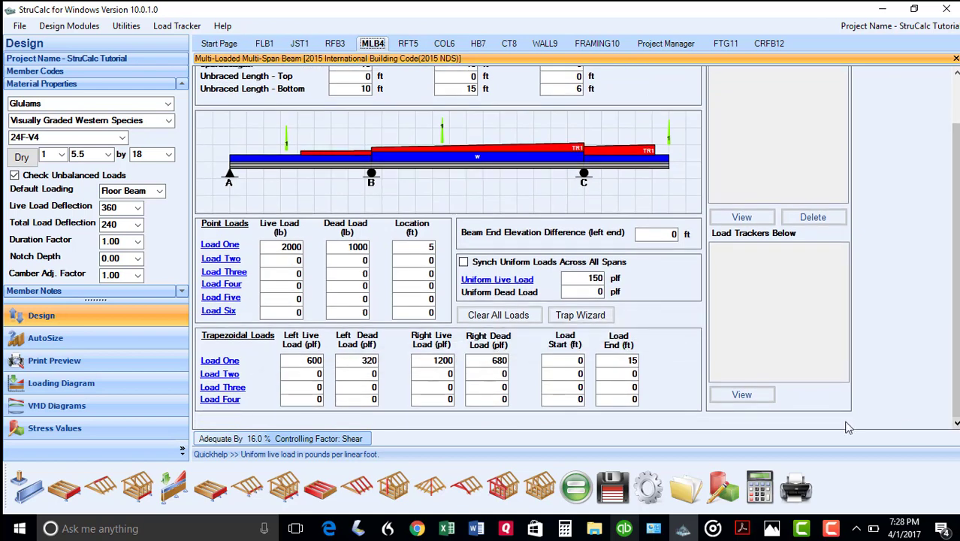
mouse_move(238, 299)
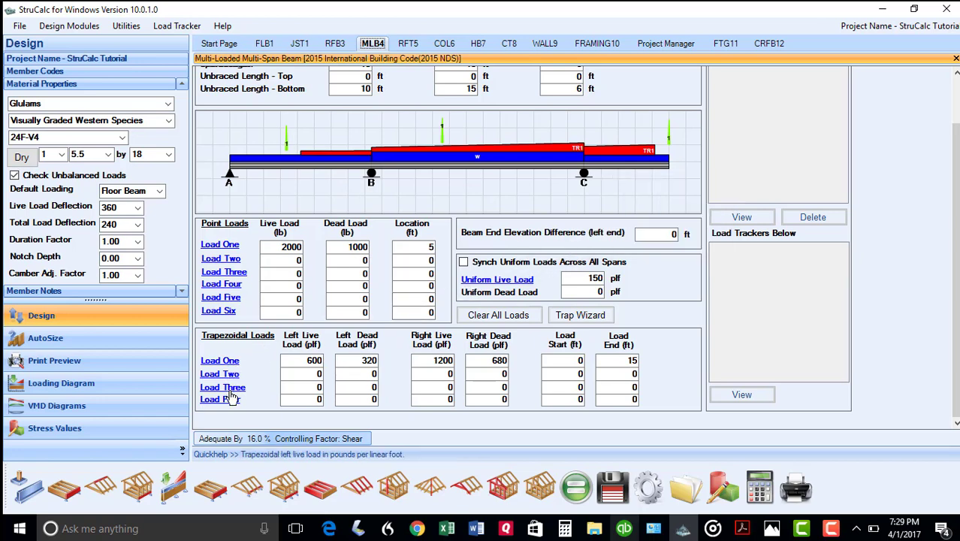
mouse_move(220, 399)
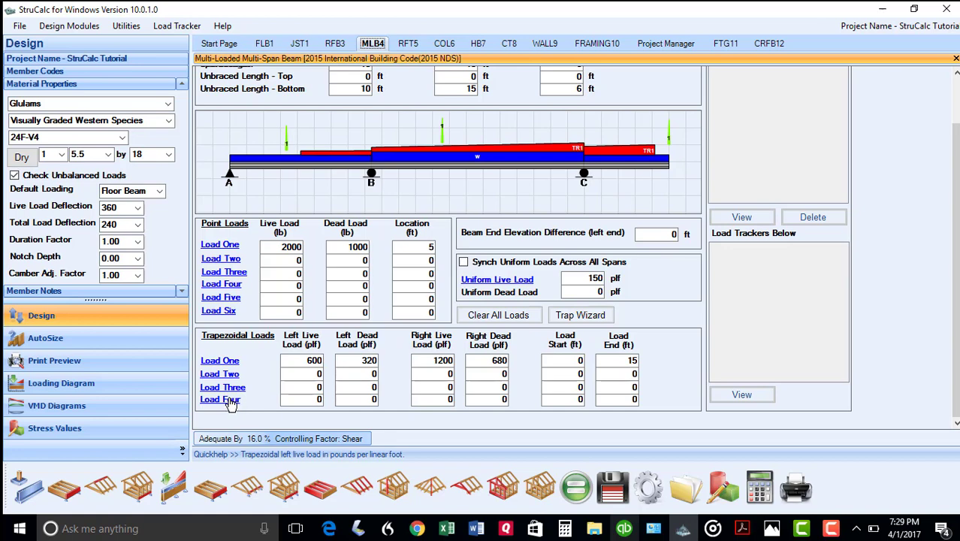
mouse_move(210, 487)
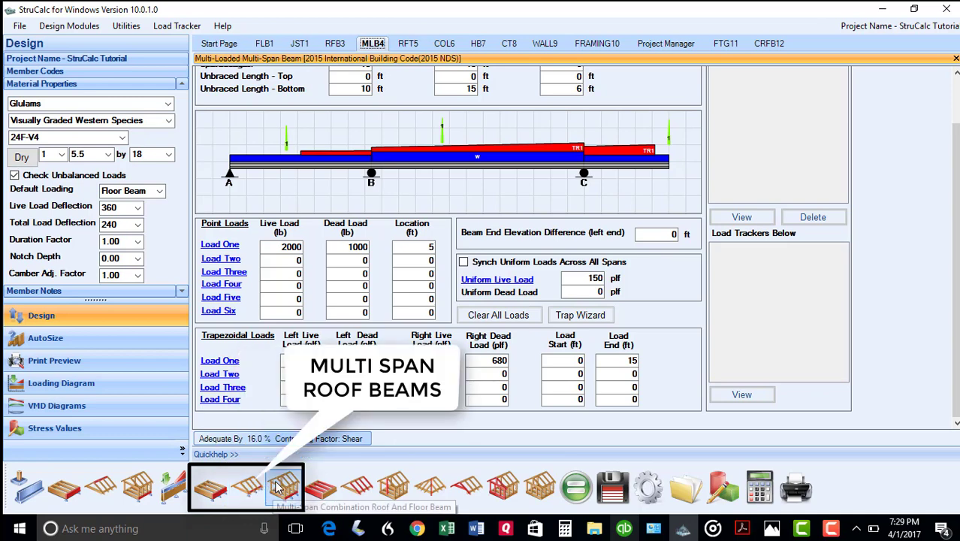
mouse_move(283, 484)
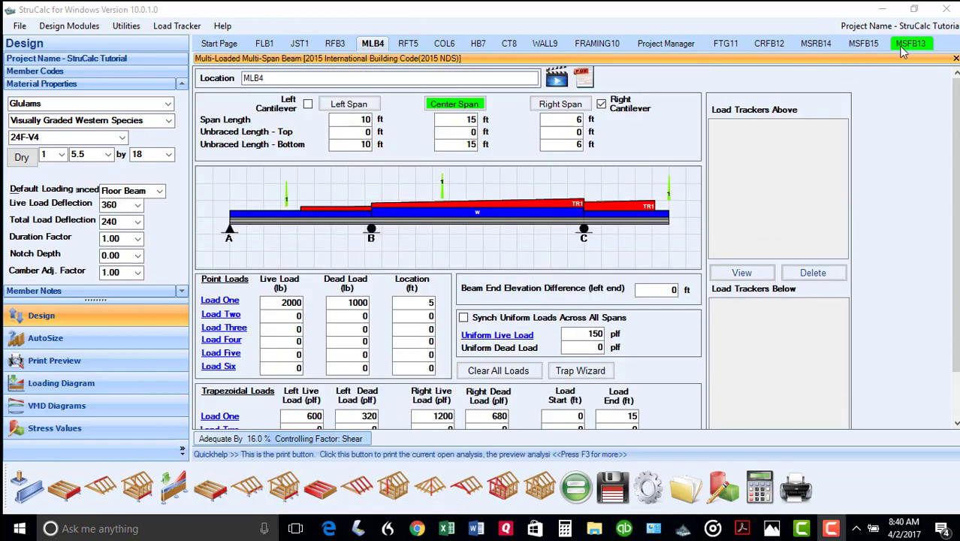
Bring up multi-span floor beam MSFB13 spanning 10, 15 and 4 ft
click(911, 42)
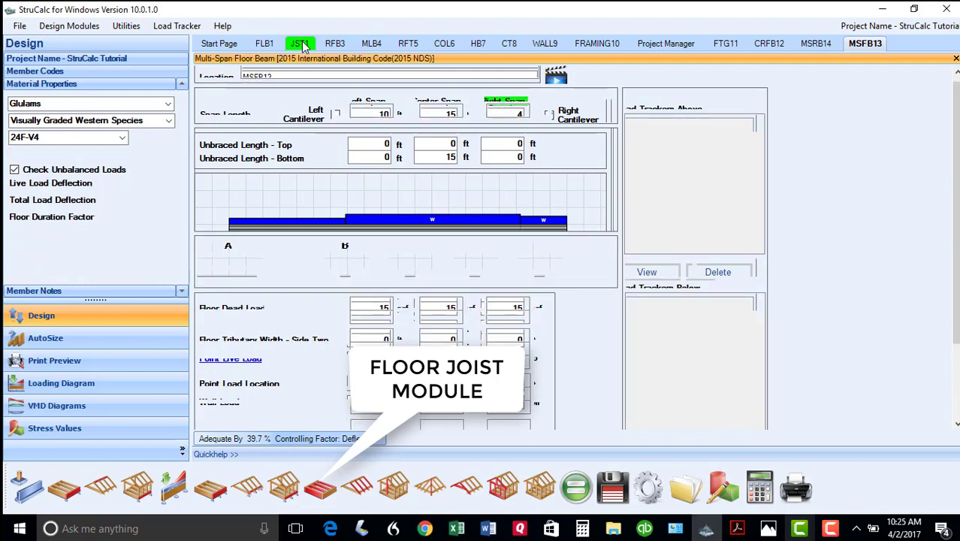
Switch to floor joist JST1, the iLevel TJI 210/14 at 16 in. o.c
click(300, 42)
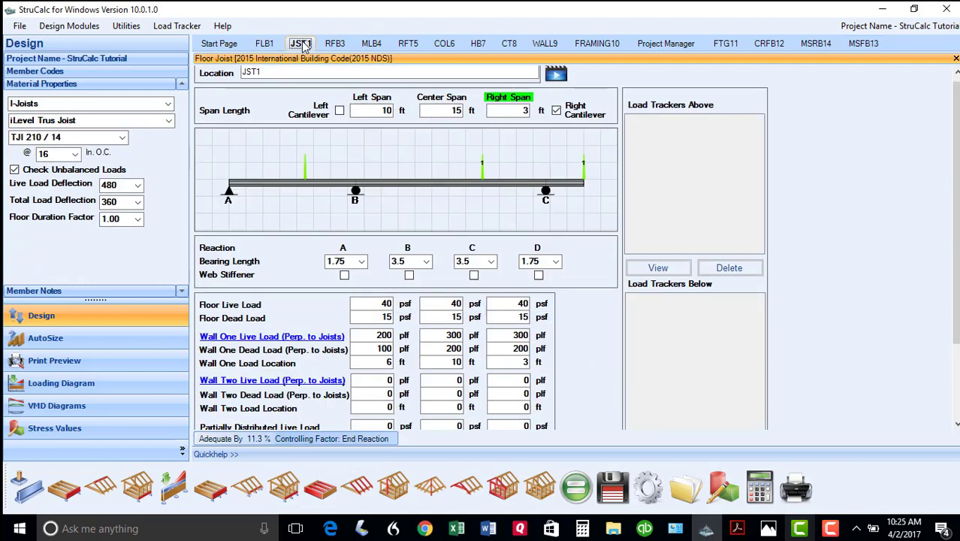
mouse_move(272, 337)
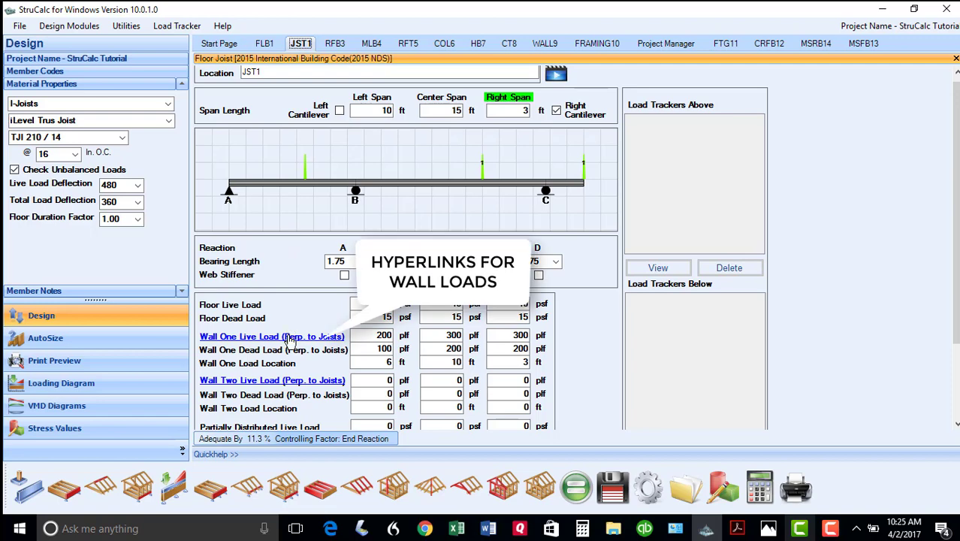
mouse_move(291, 343)
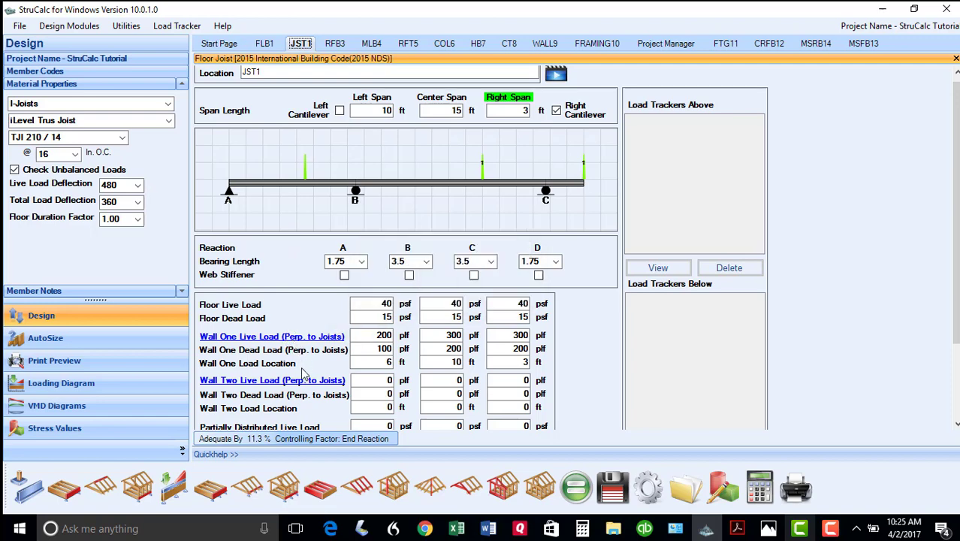
mouse_move(356, 487)
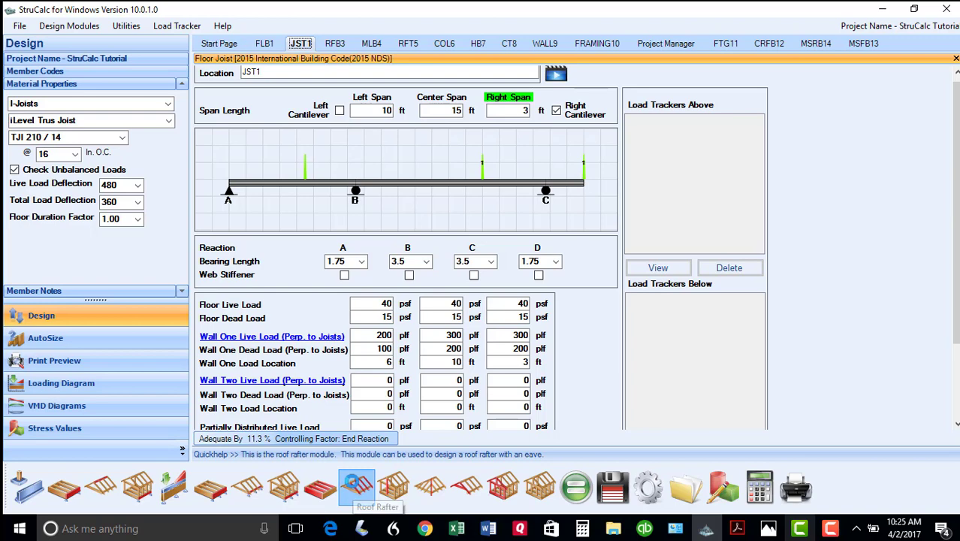
Start roof rafter RFT15 and try span layouts, ending on 3 Spans at 5:12 pitch
click(356, 487)
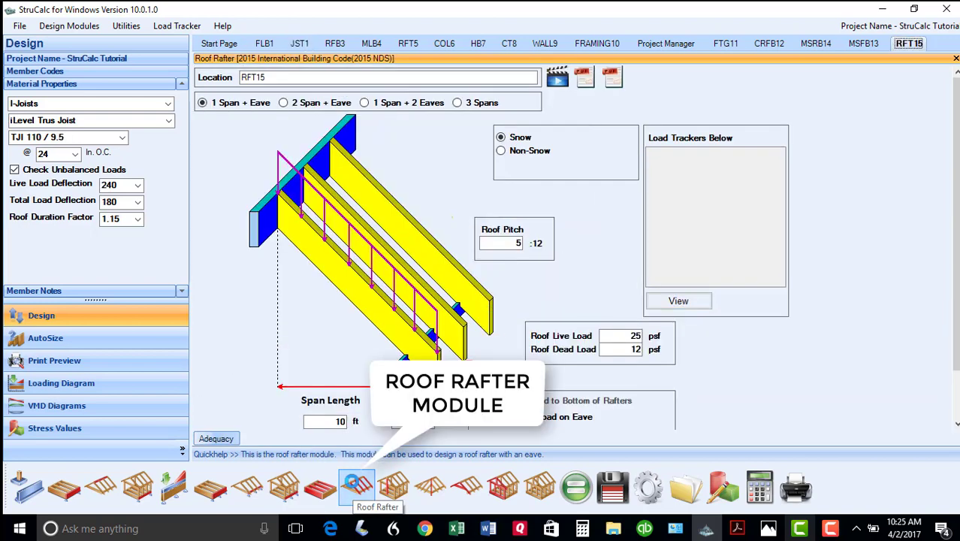
mouse_move(379, 327)
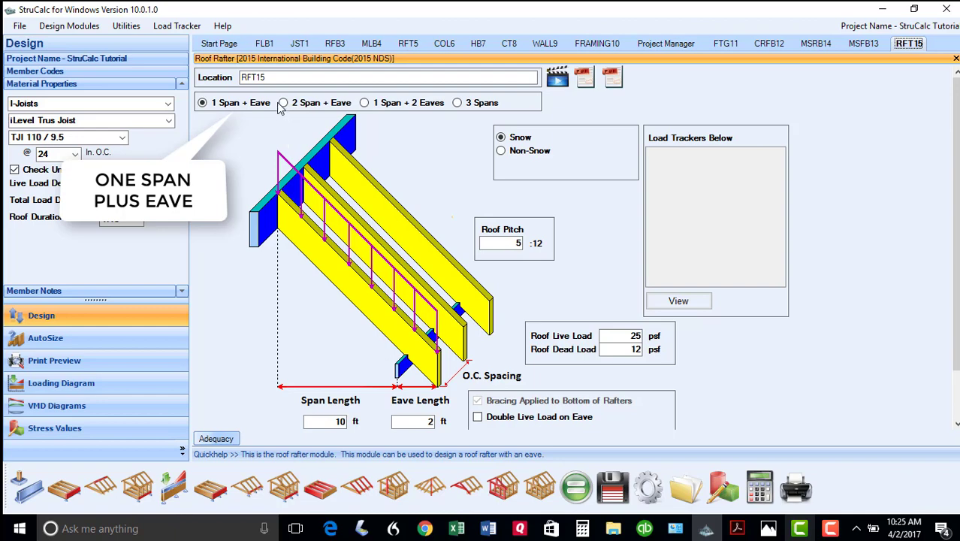
click(283, 103)
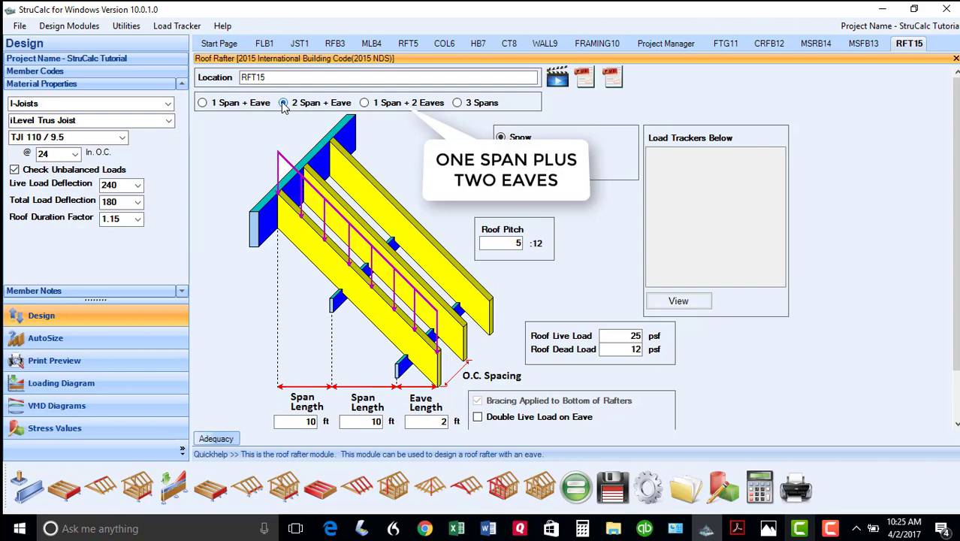
click(364, 102)
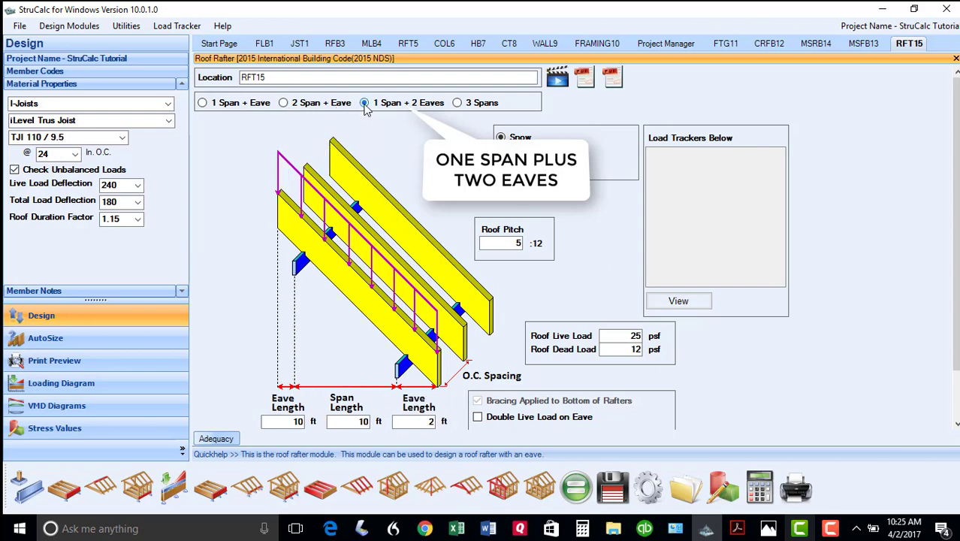
mouse_move(458, 108)
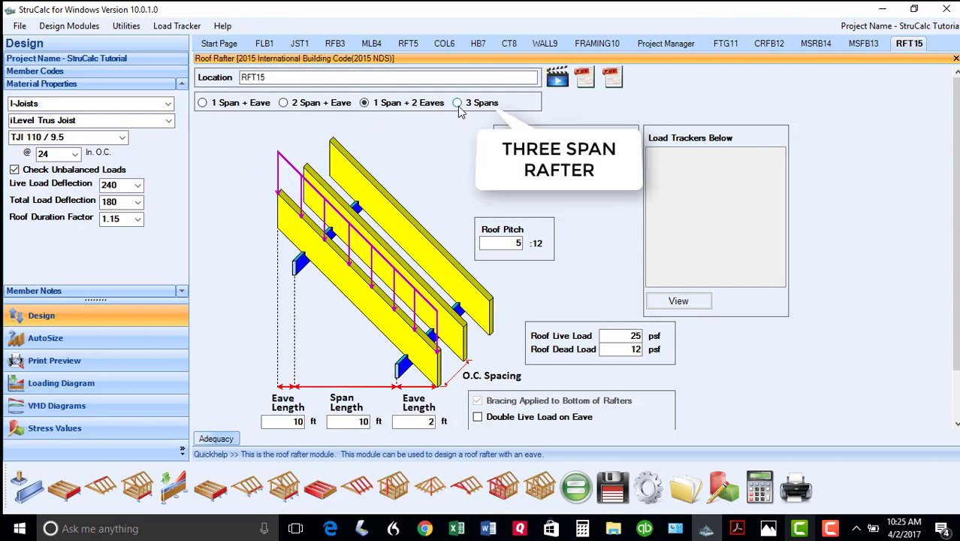
click(456, 102)
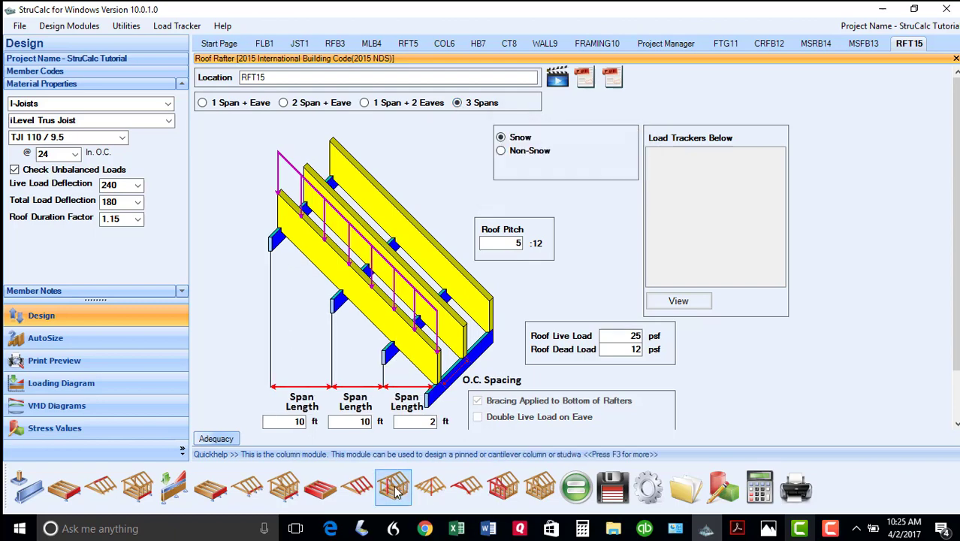
mouse_move(394, 487)
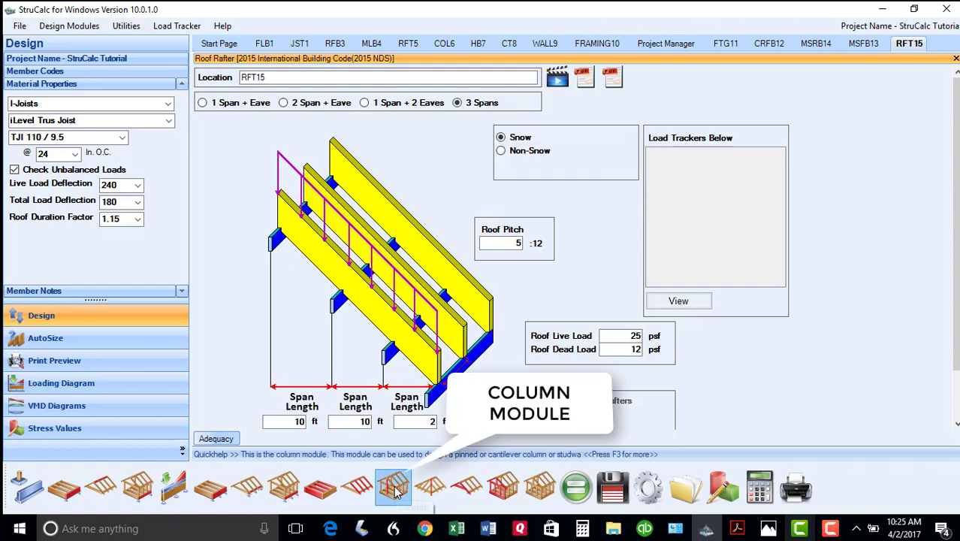
Start column COL16, try Standard and Cantilevered, then settle on Embedded Post restrained by slab
click(394, 487)
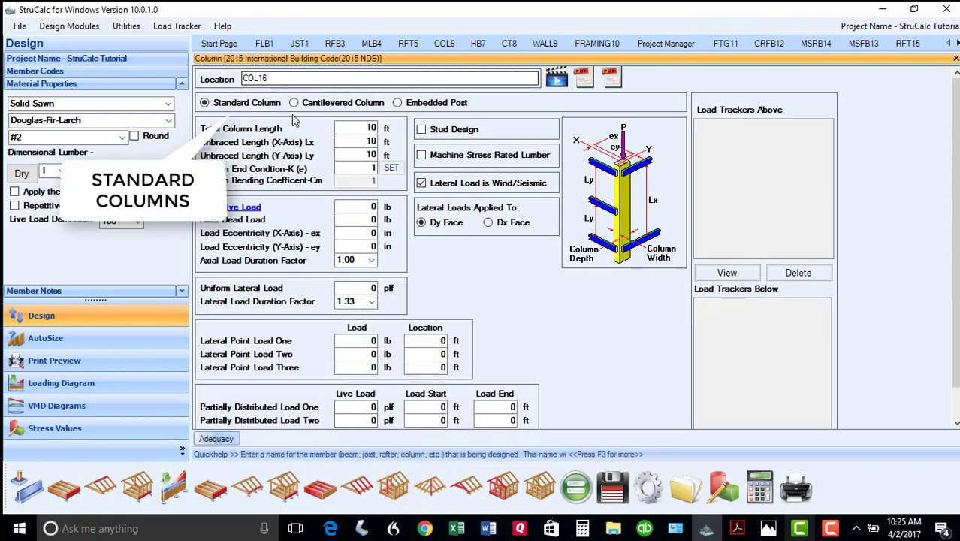
click(293, 103)
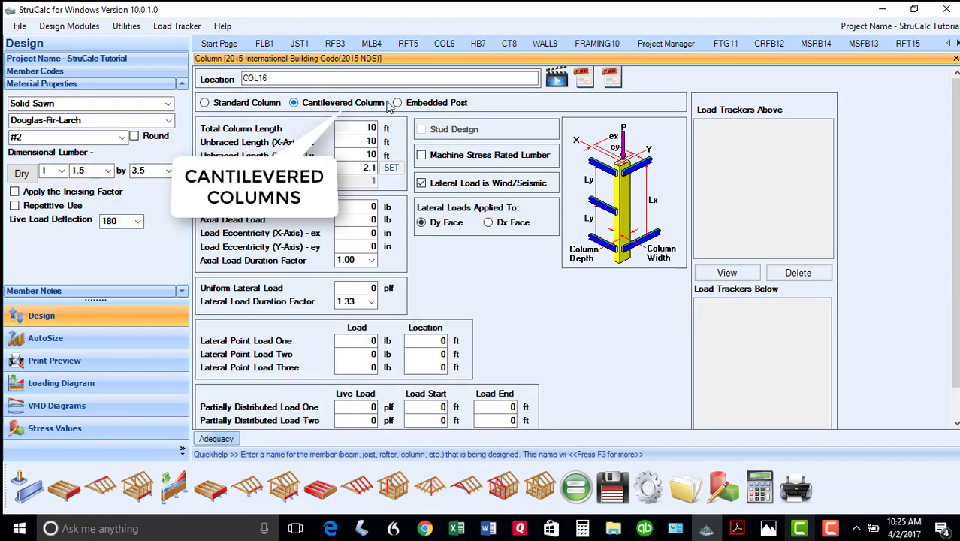
click(397, 103)
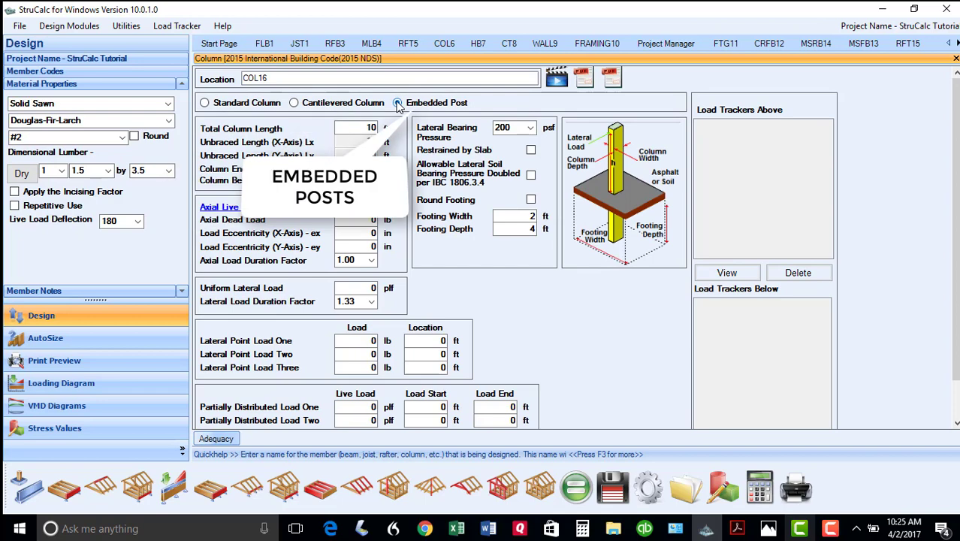
click(532, 150)
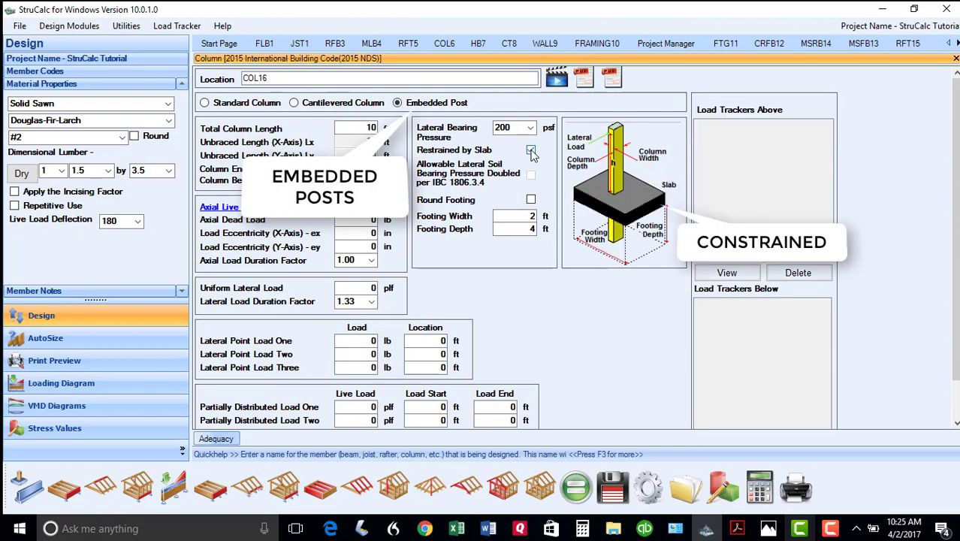
click(530, 150)
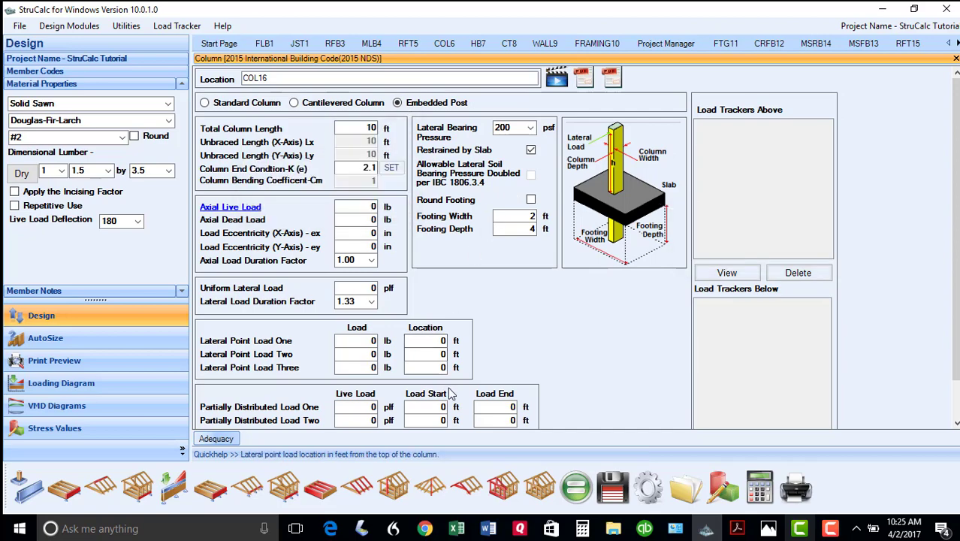
scroll(down, 3)
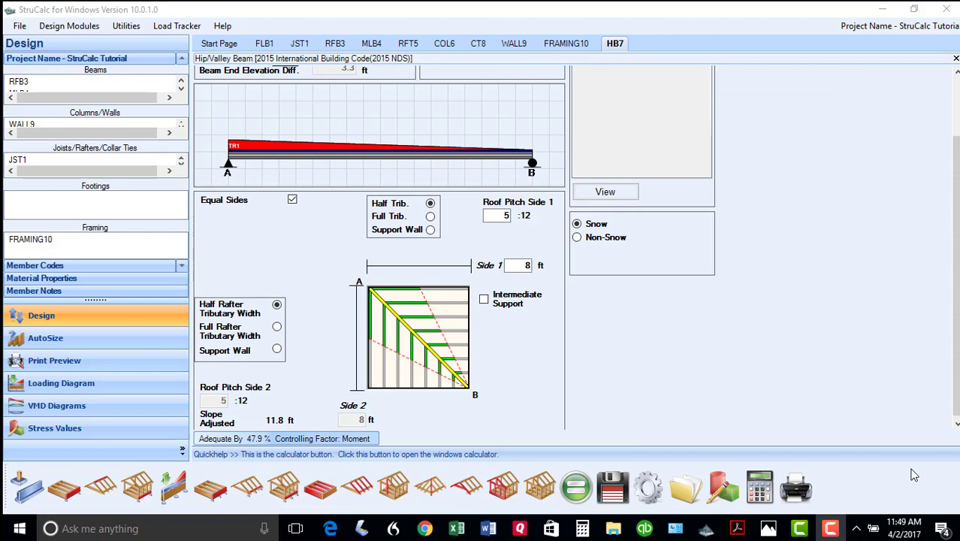
mouse_move(484, 325)
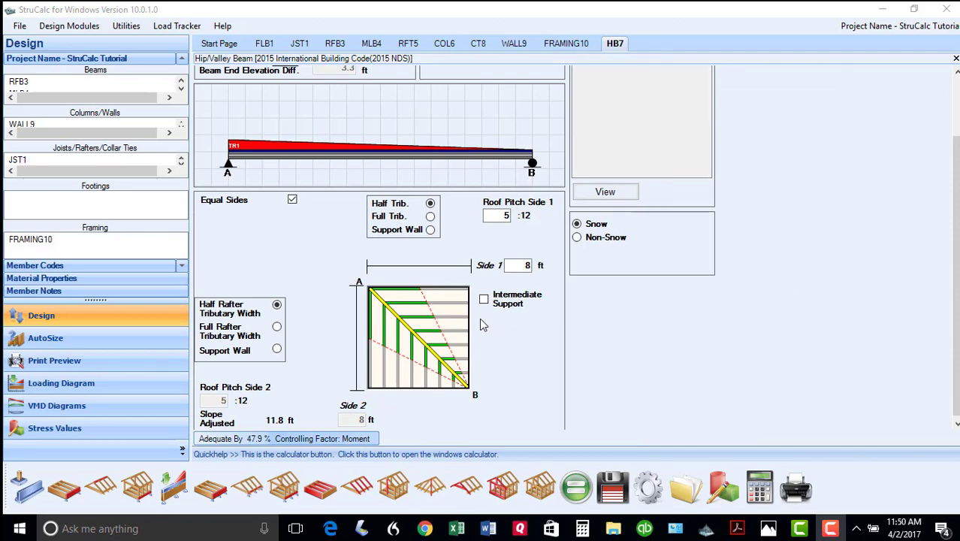
Give hip beam HB7 an intermediate support, try Support Wall loading, return to Half Trib
click(484, 299)
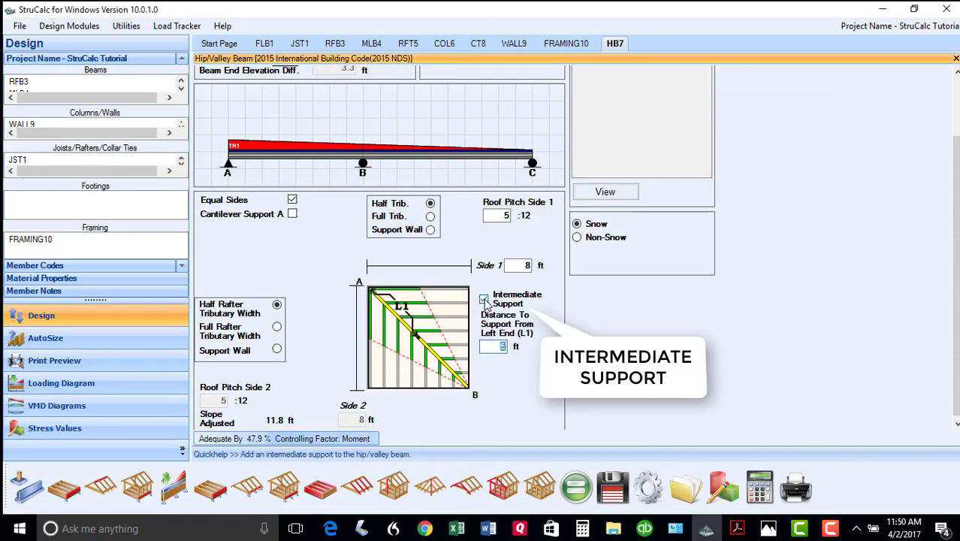
click(484, 299)
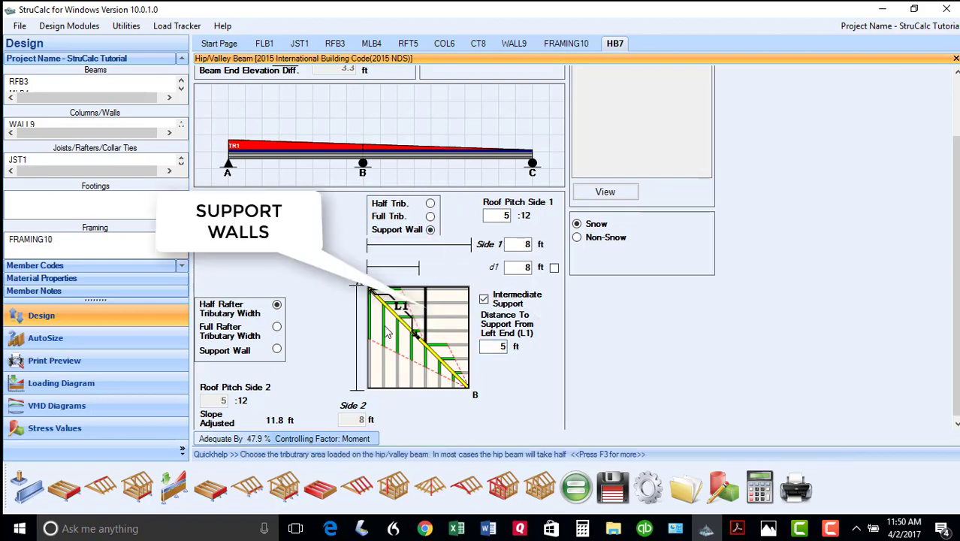
click(276, 350)
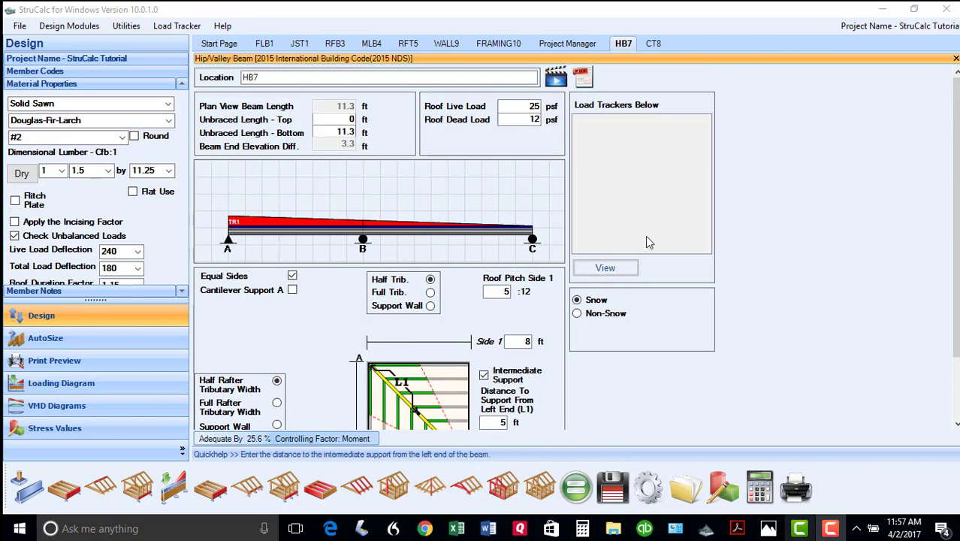
Bring up collar tie CT8, preview its printout, and return to the design inputs
click(652, 42)
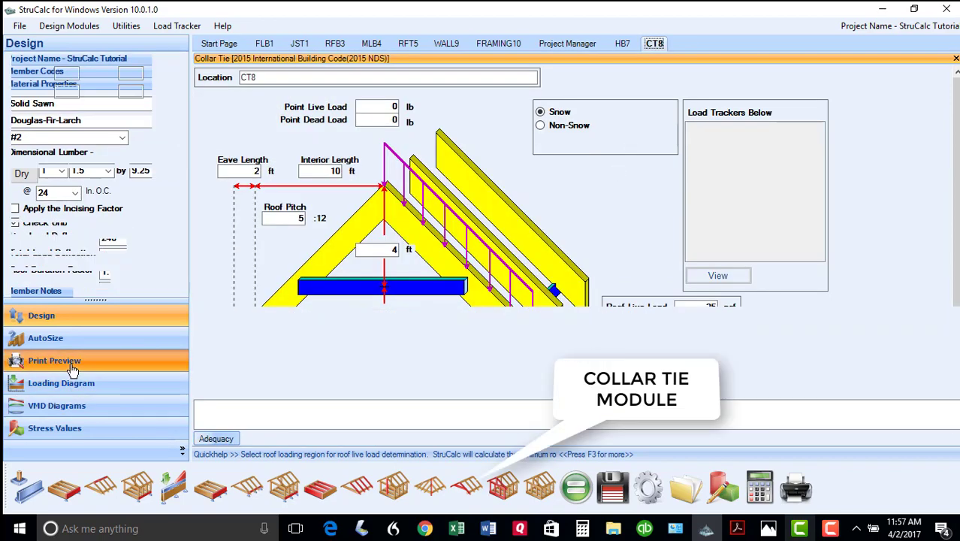
click(54, 361)
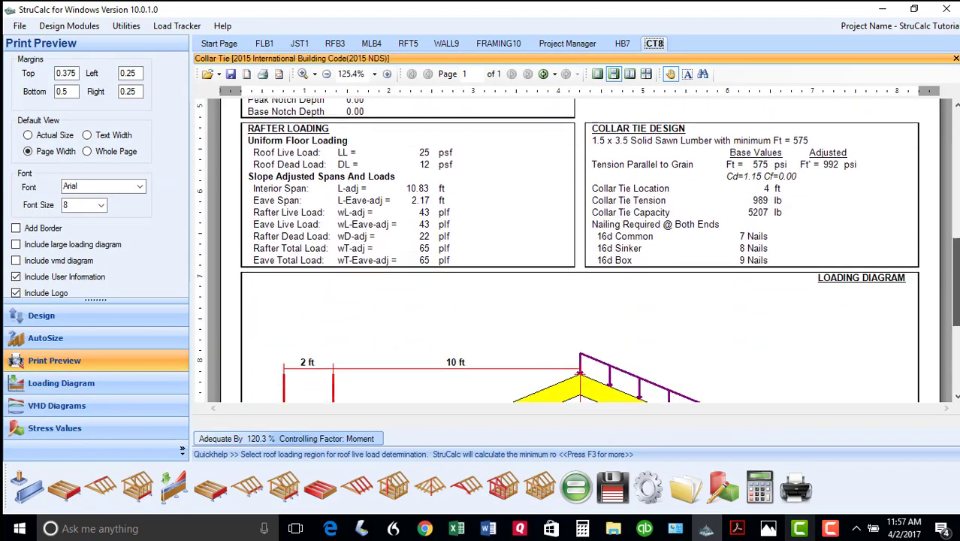
click(40, 315)
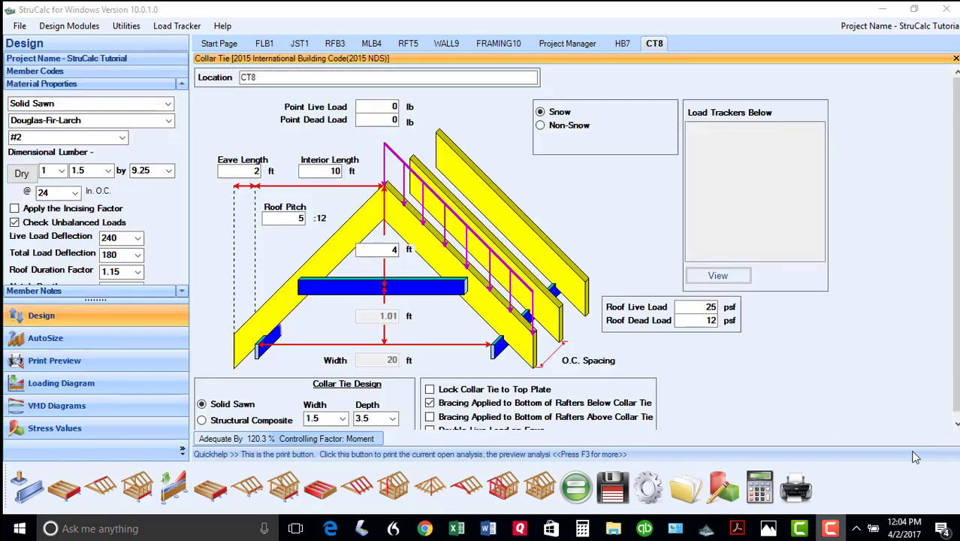
mouse_move(504, 487)
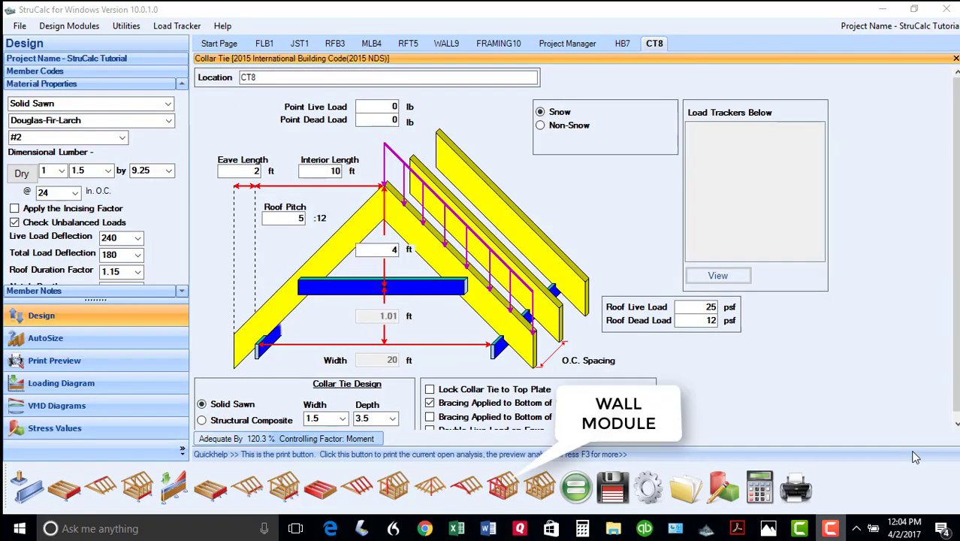
Raise WALL9 to three floors of loading and review its load entries
click(447, 42)
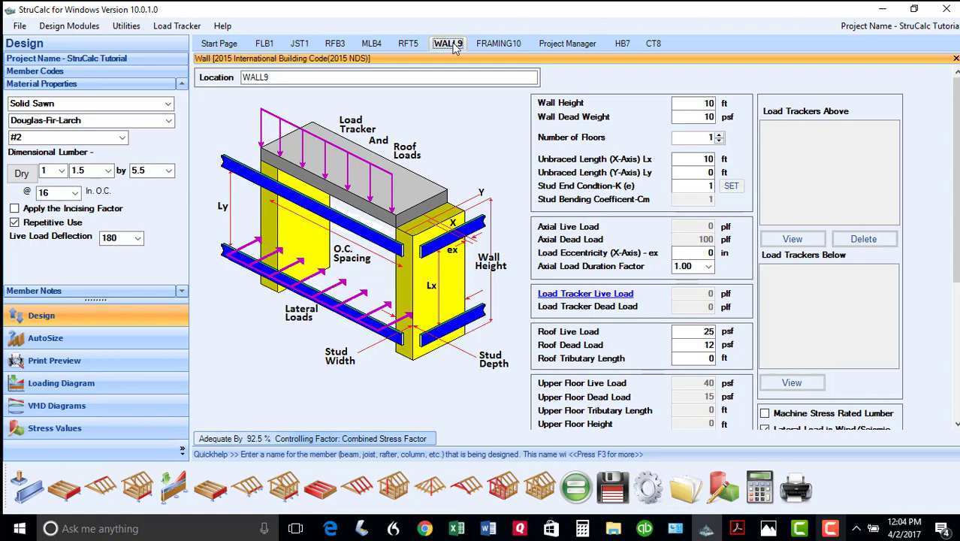
mouse_move(718, 137)
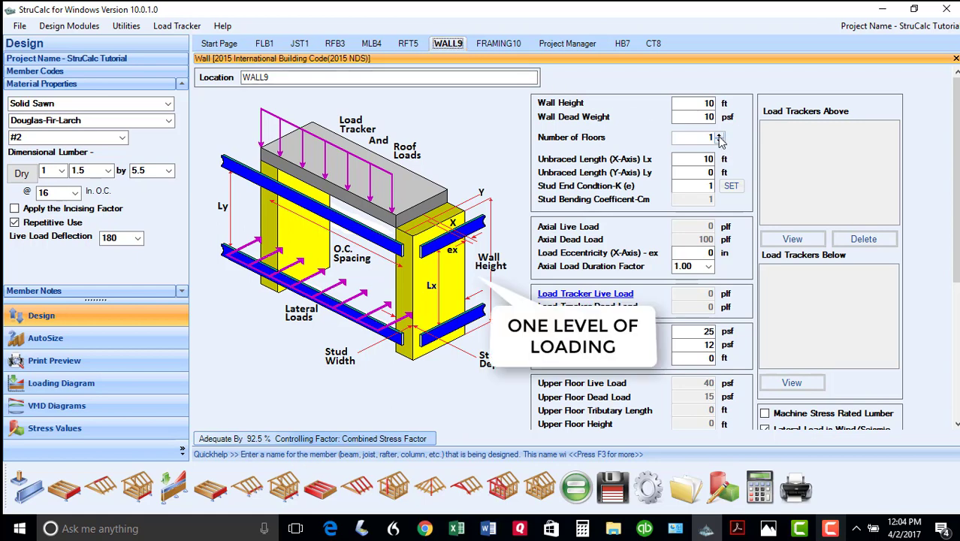
click(718, 133)
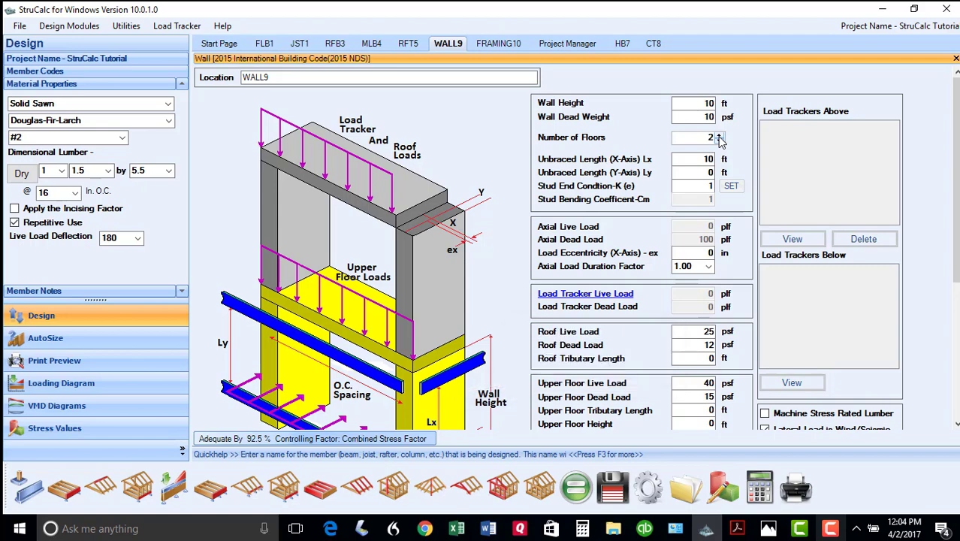
click(718, 135)
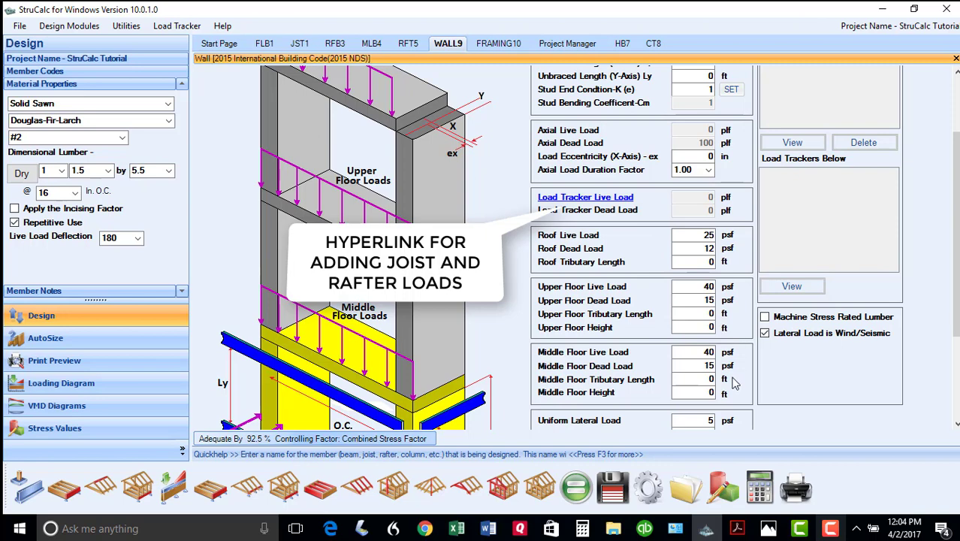
mouse_move(622, 201)
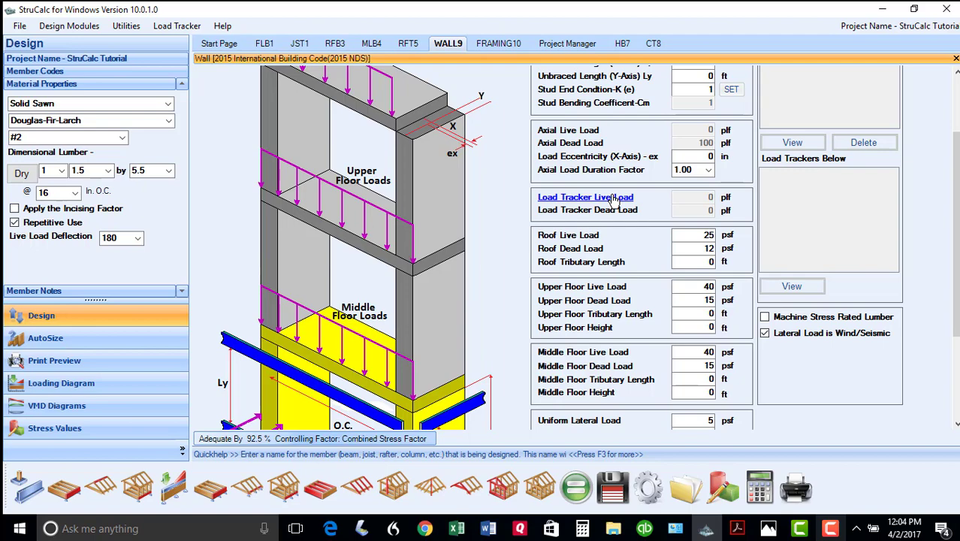
mouse_move(586, 197)
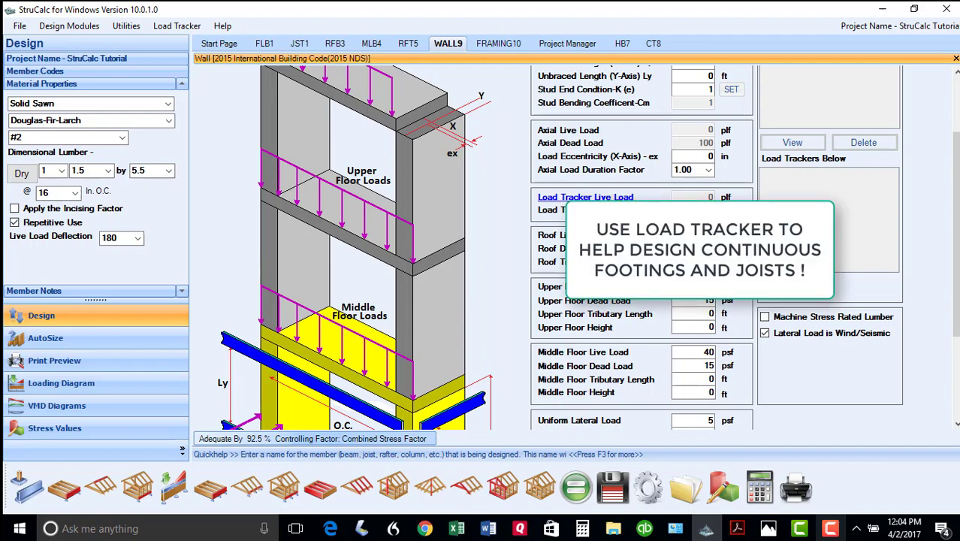
scroll(down, 3)
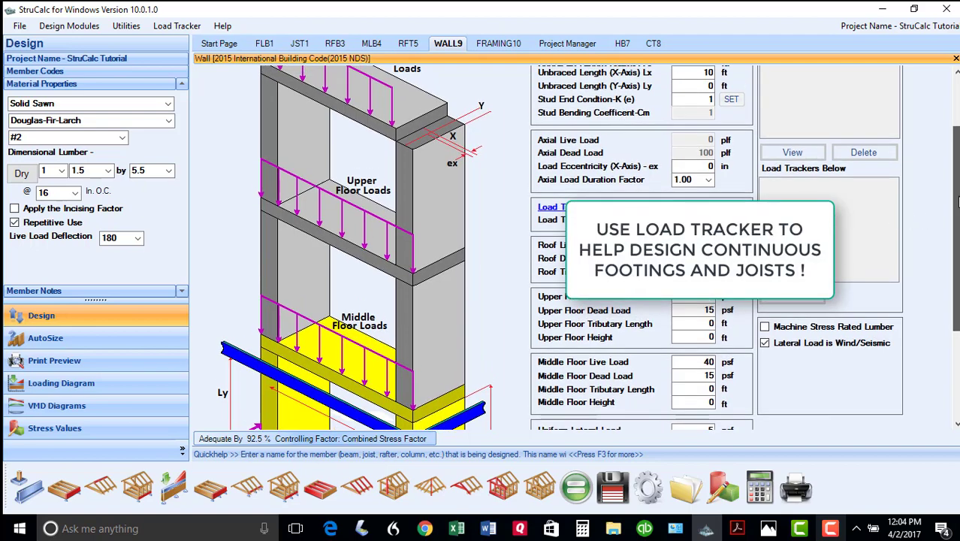
scroll(down, 3)
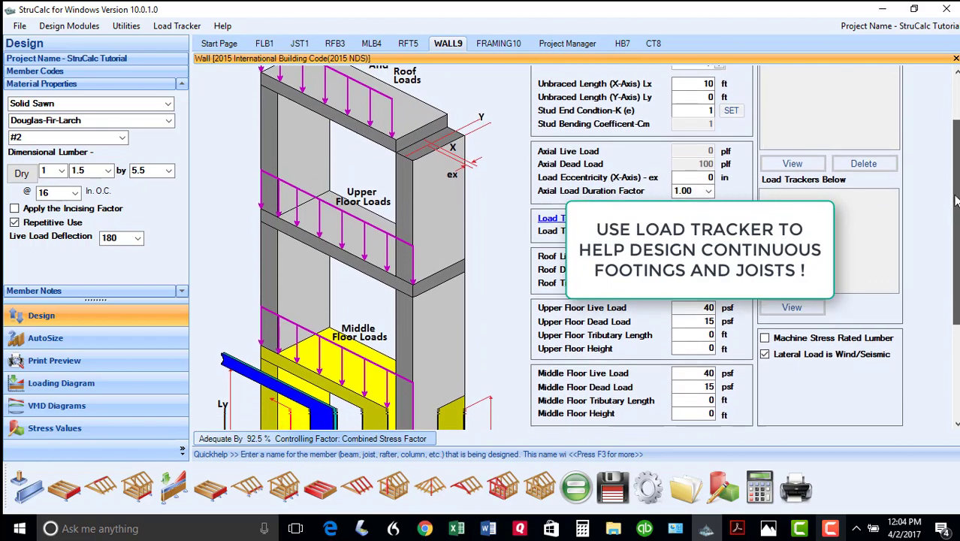
Bring up the FRAMING10 dead-load calculator with its 12.0 psf asphalt shingle roof
click(499, 42)
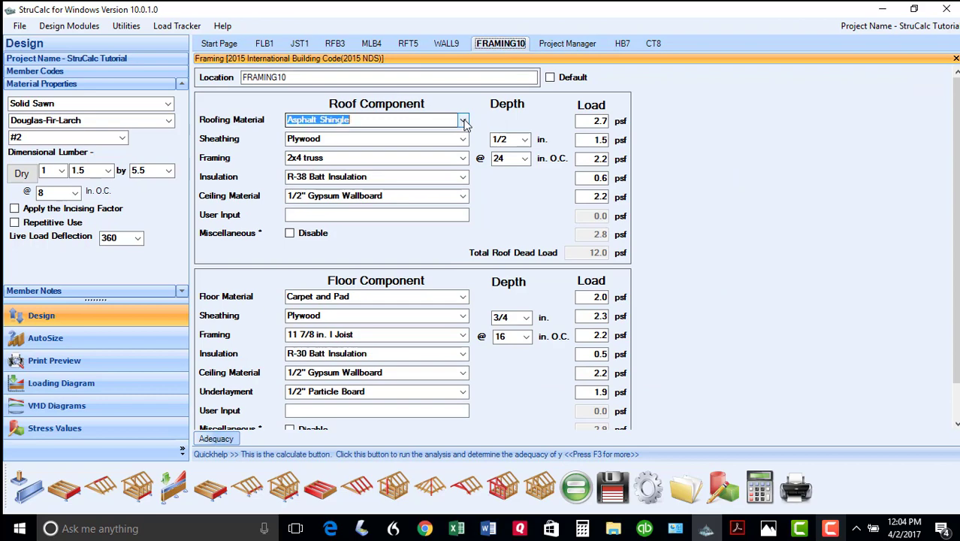
Check the roofing material choices, then show strucalc.com's Videos & Training page
click(463, 120)
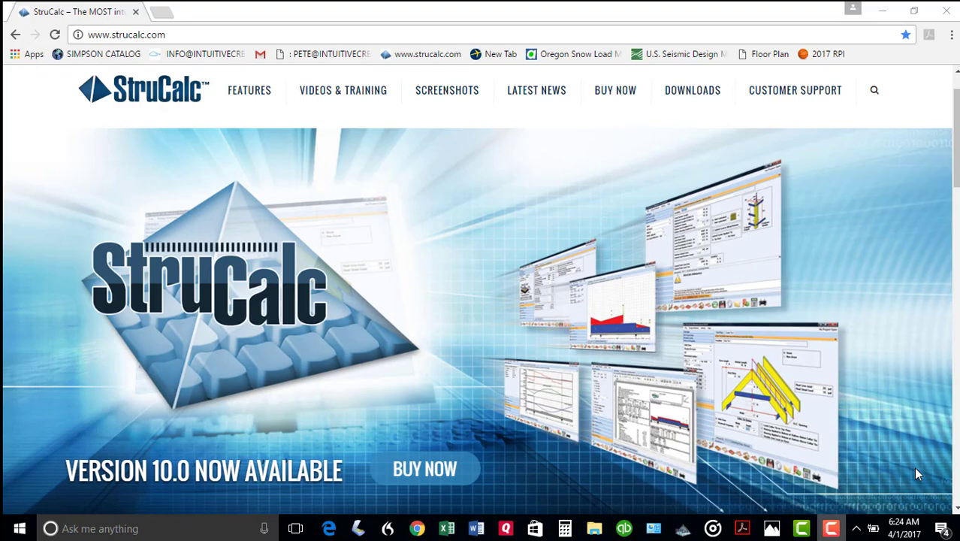
click(343, 90)
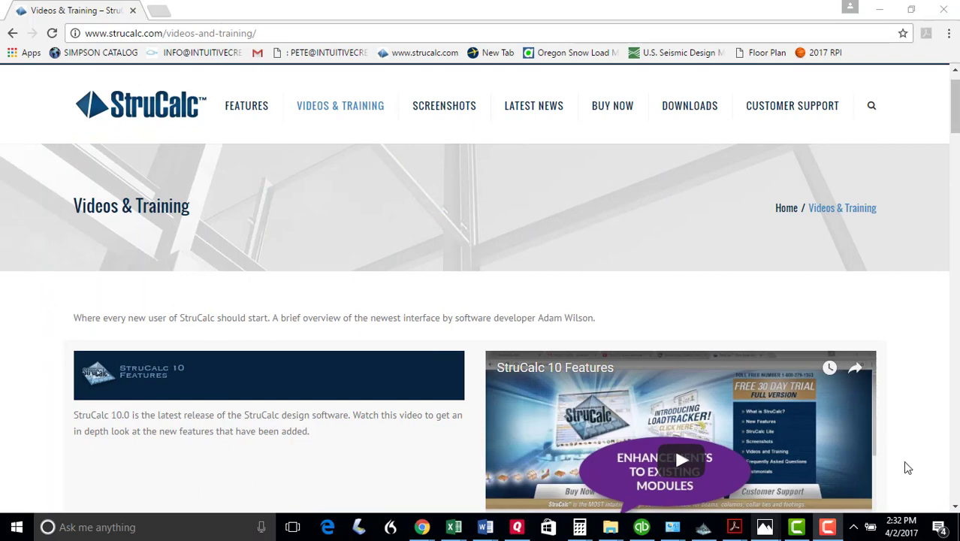